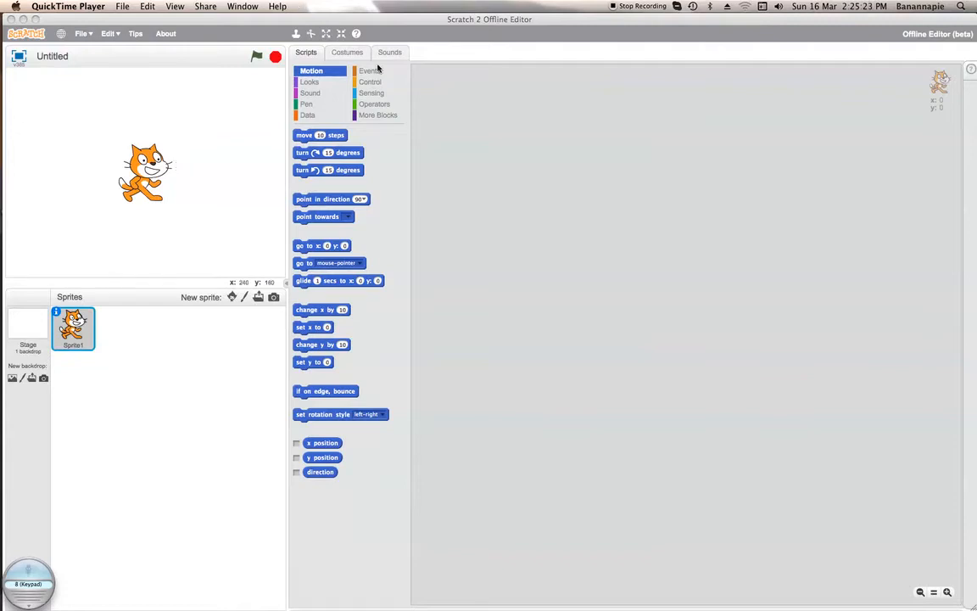
# - Right-click the cat sprite to bring up its delete option
pyautogui.rightClick(73, 329)
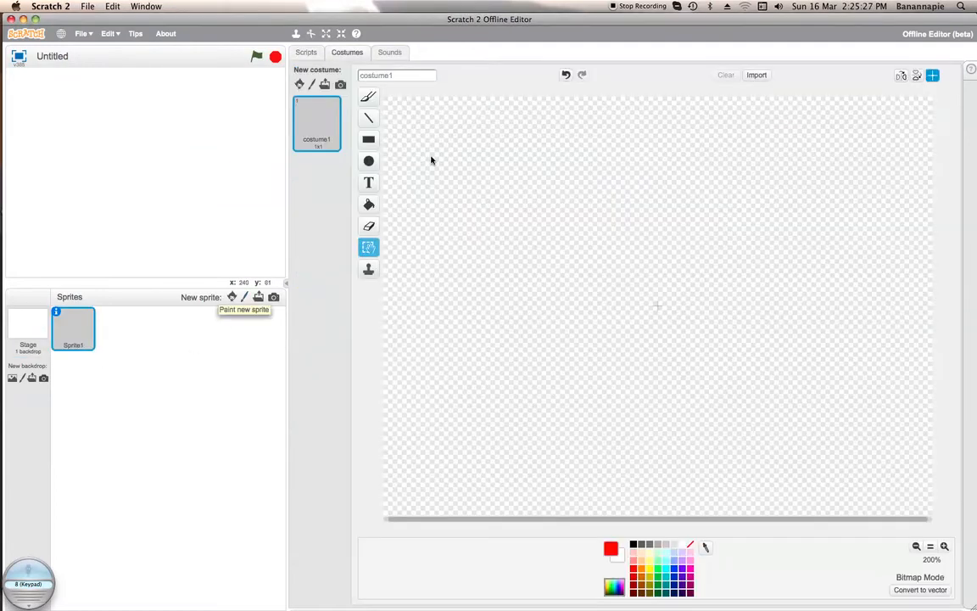
# - Type MIAOW as red text on the costume canvas and set the costume centre
pyautogui.click(369, 139)
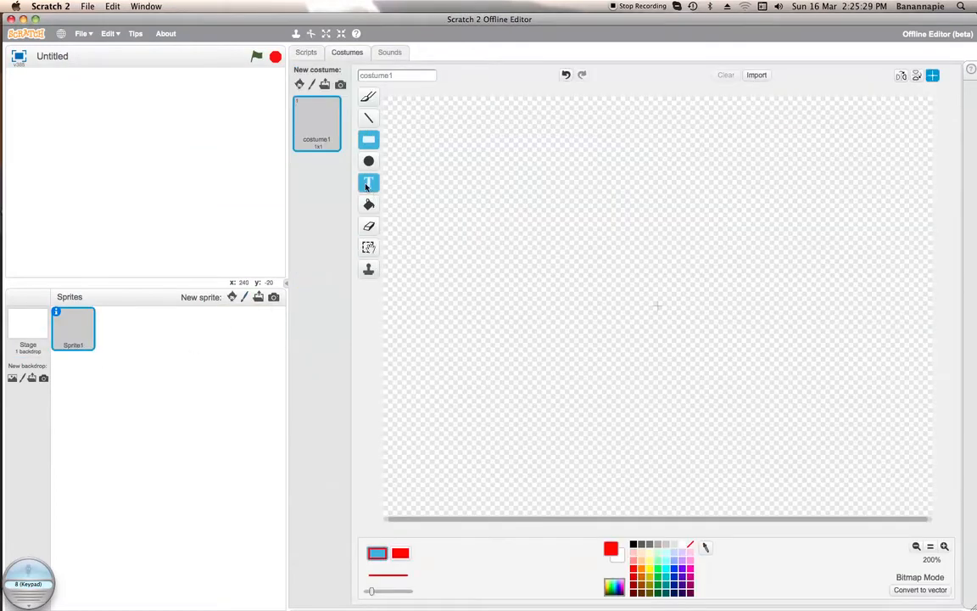
pyautogui.click(368, 182)
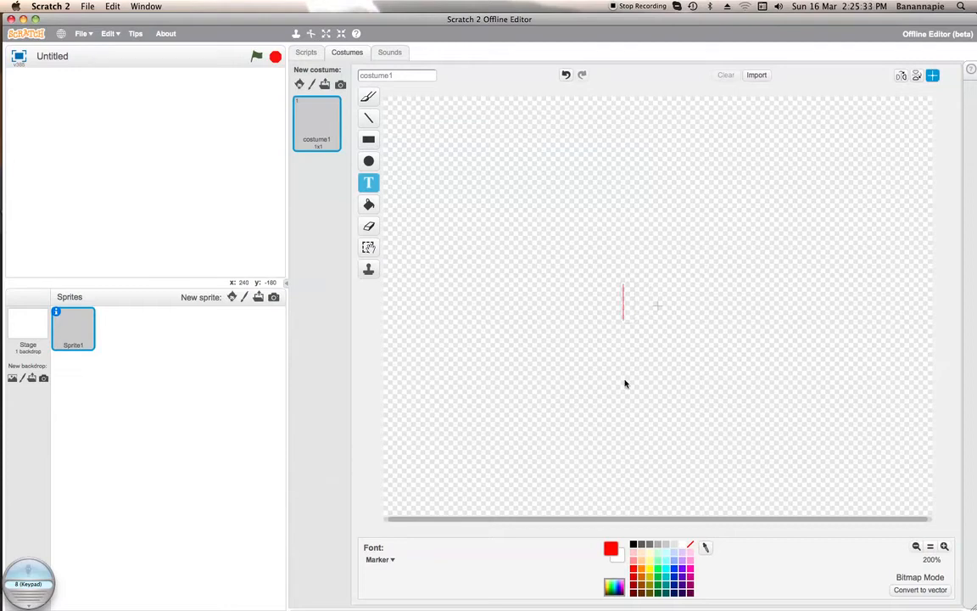
pyautogui.write('MIAOW')
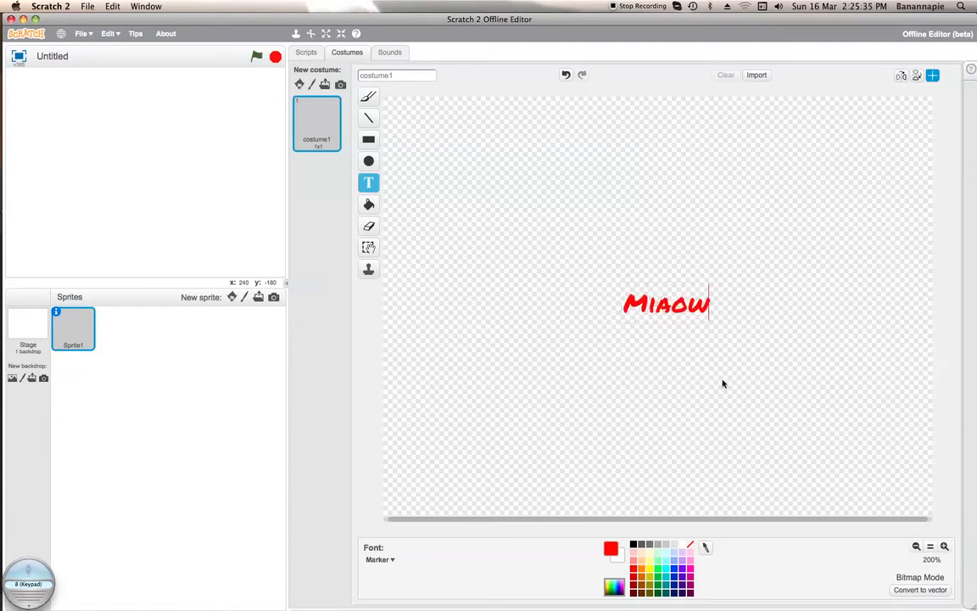
pyautogui.click(368, 246)
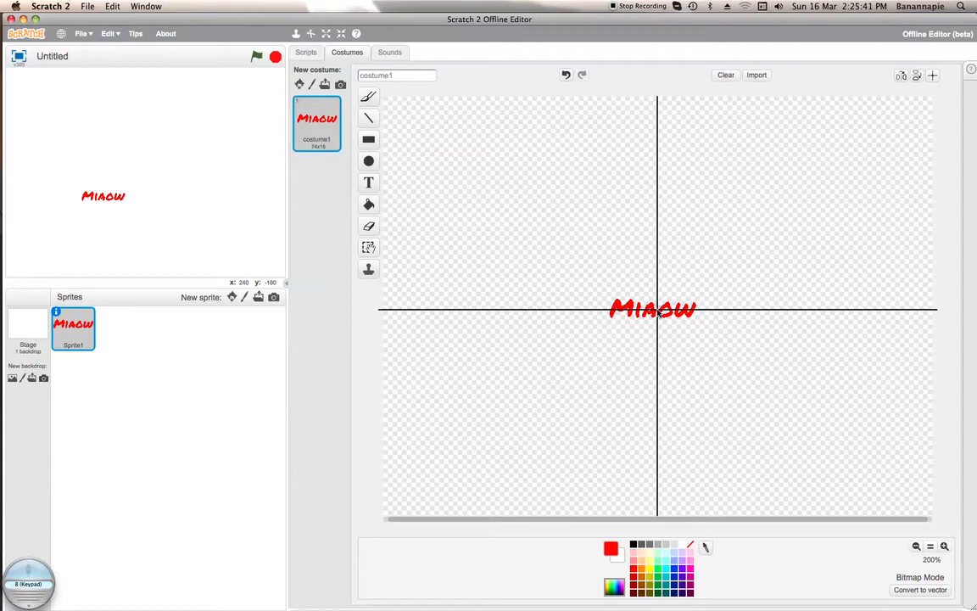
pyautogui.click(369, 247)
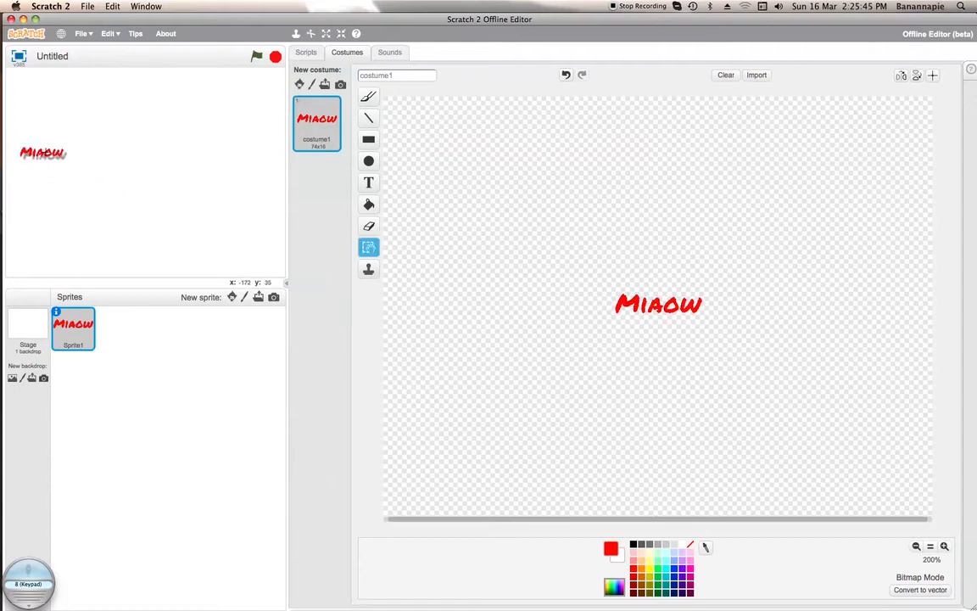
# - Draw a black filled rectangle and move the Miaow text onto it
pyautogui.click(368, 139)
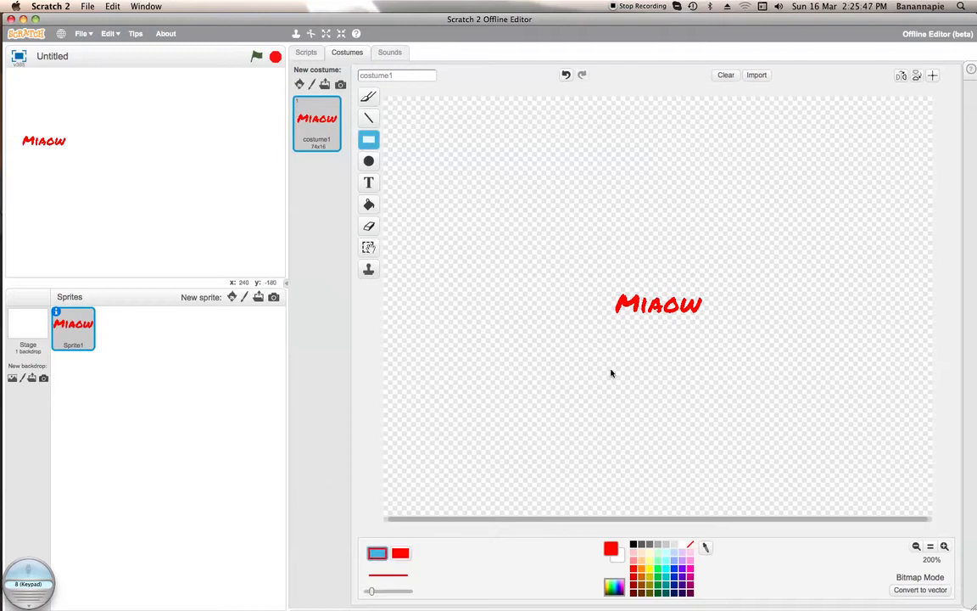
pyautogui.click(633, 551)
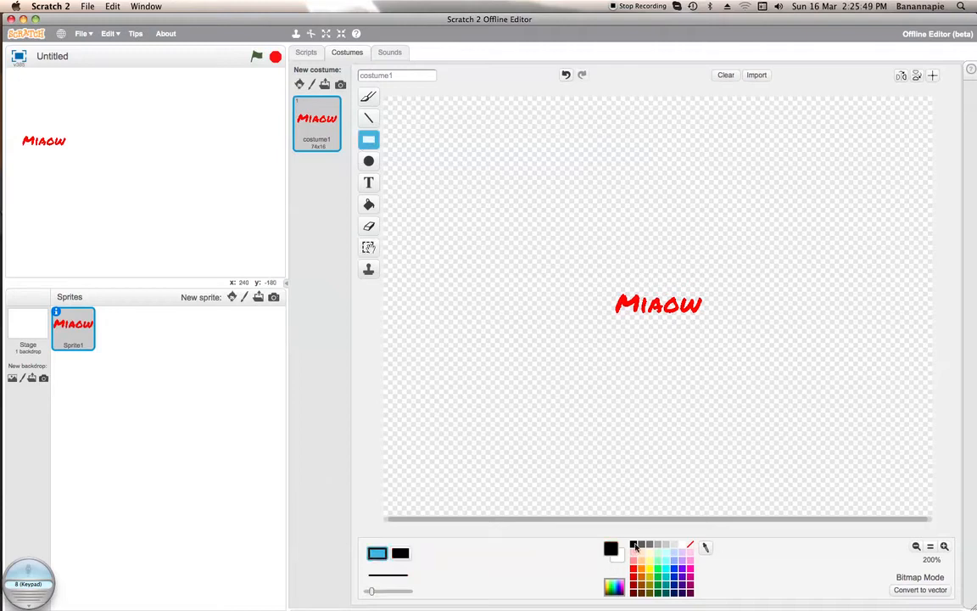
pyautogui.moveTo(564, 221); pyautogui.dragTo(688, 254)
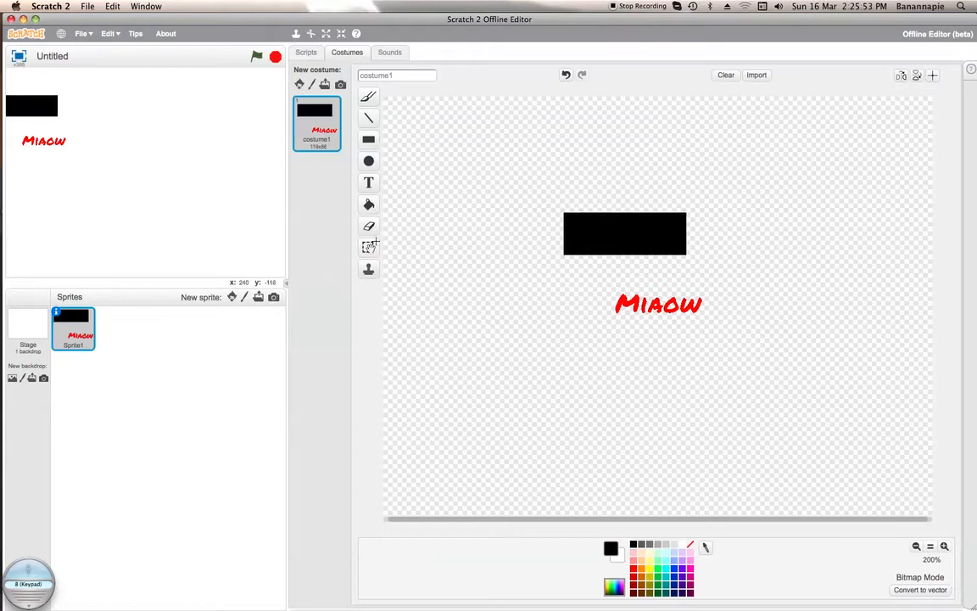
pyautogui.click(659, 304)
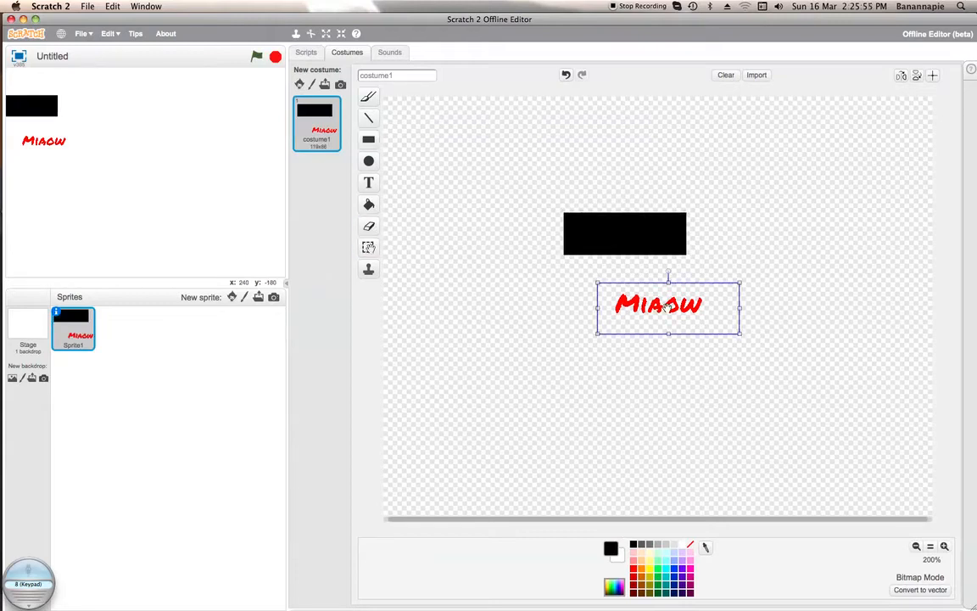
pyautogui.moveTo(667, 305); pyautogui.dragTo(625, 235)
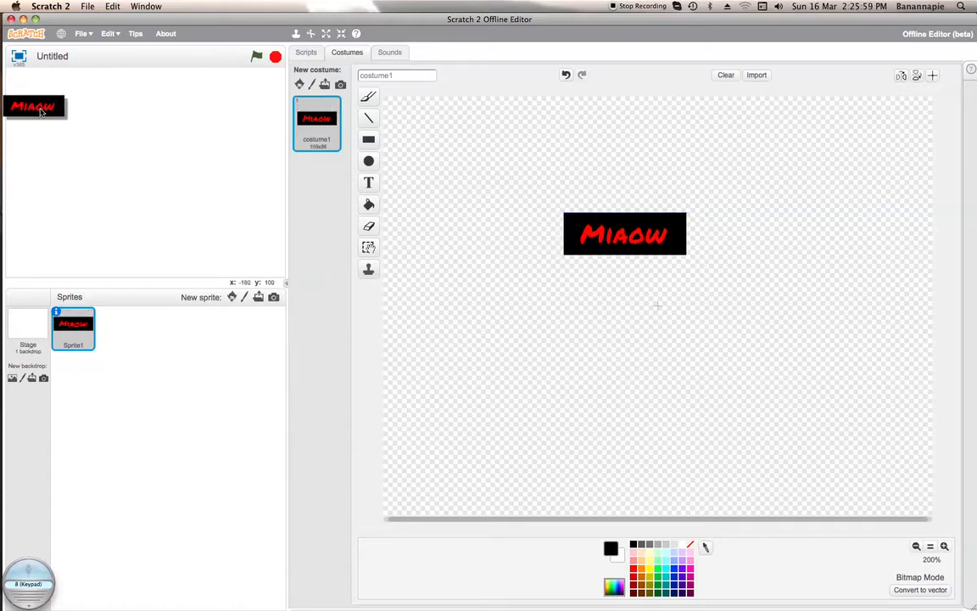
pyautogui.click(368, 247)
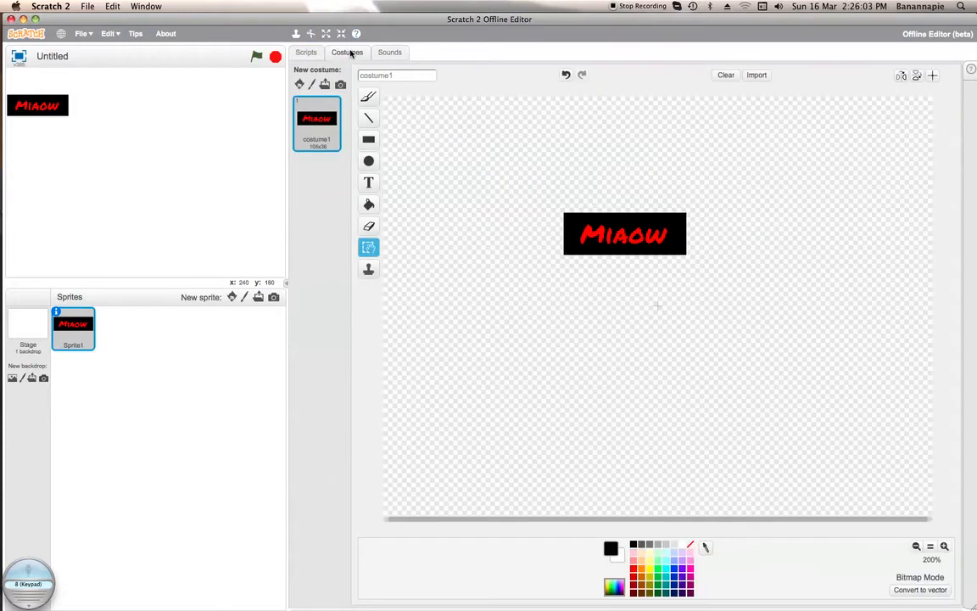
# - Check the sprite's sounds, then name the costume Miaow_Unpressed
pyautogui.click(390, 52)
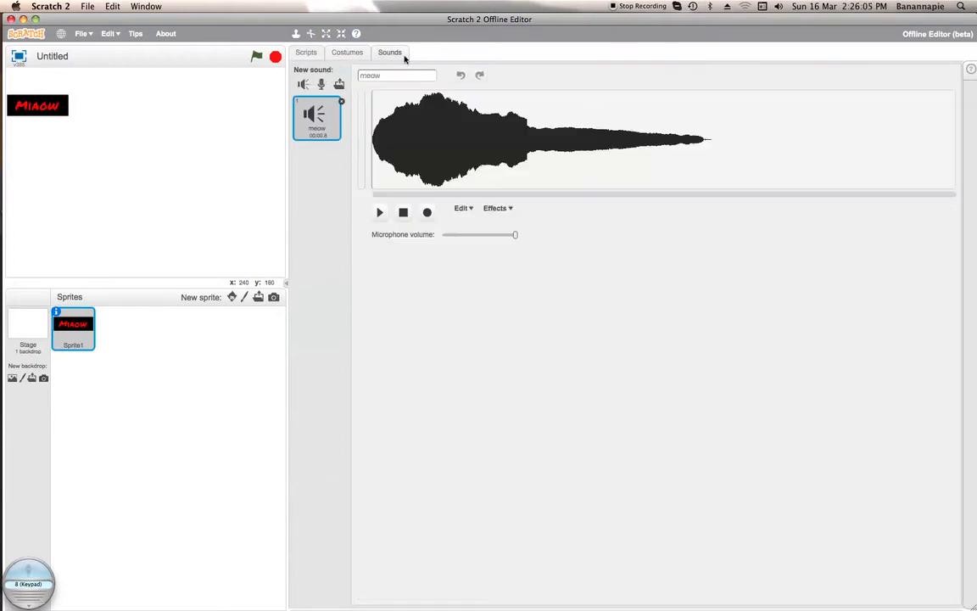
pyautogui.click(347, 52)
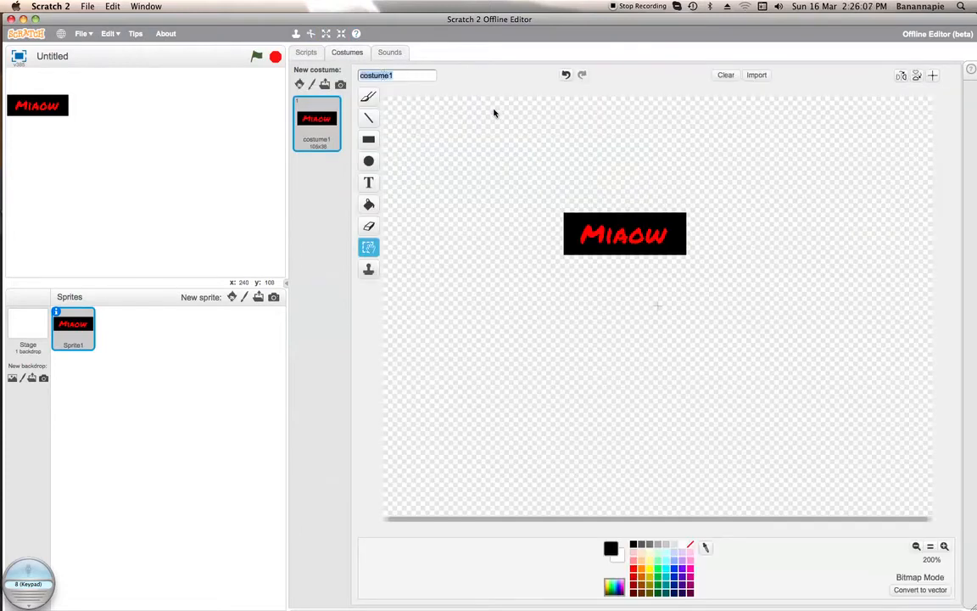
pyautogui.write('Miaow_Unpressed')
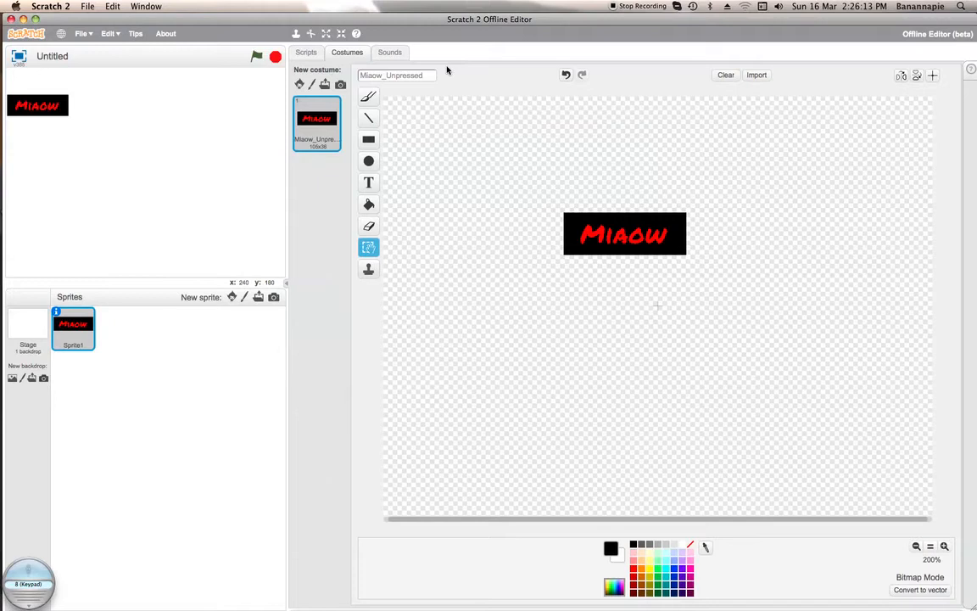
# - Duplicate the button costume, fill the copy's rectangle grey, and reselect the black original
pyautogui.rightClick(316, 123)
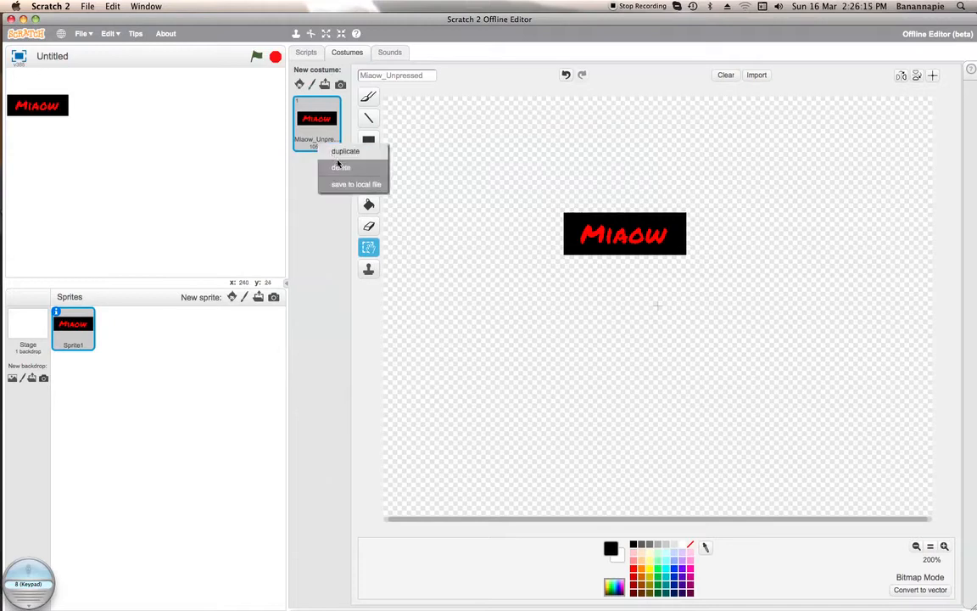
pyautogui.click(345, 151)
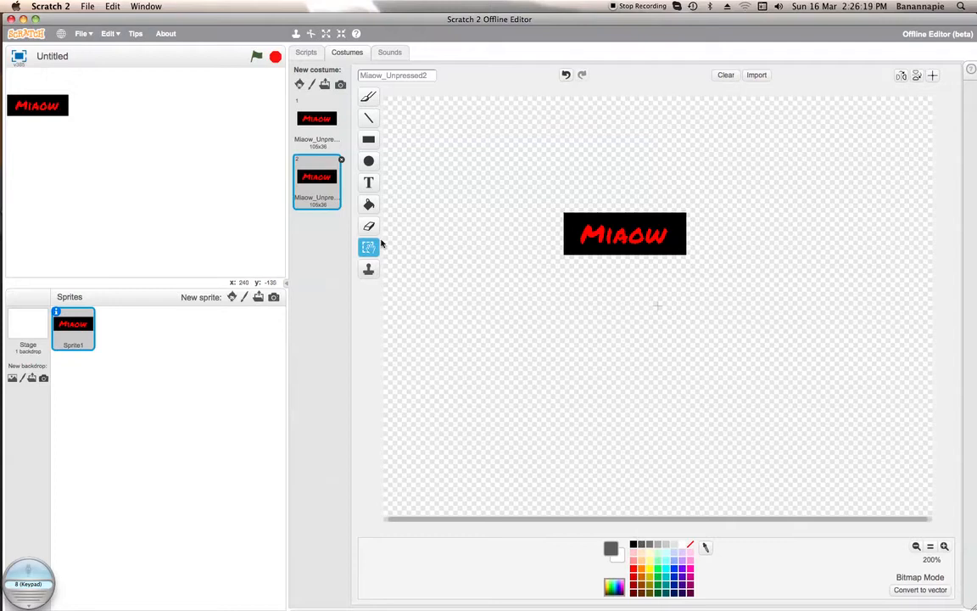
pyautogui.click(368, 204)
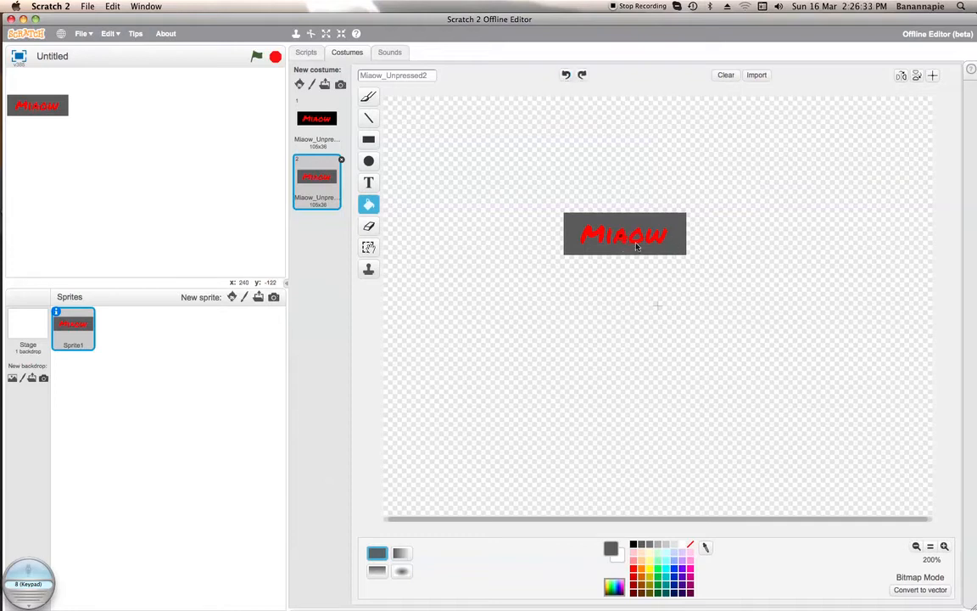
pyautogui.moveTo(741, 291)
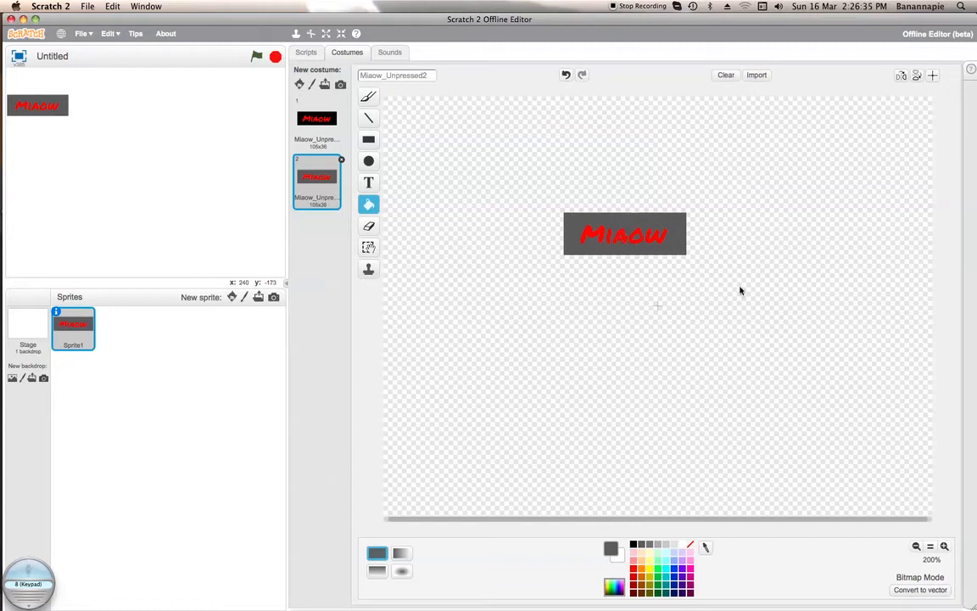
pyautogui.click(317, 119)
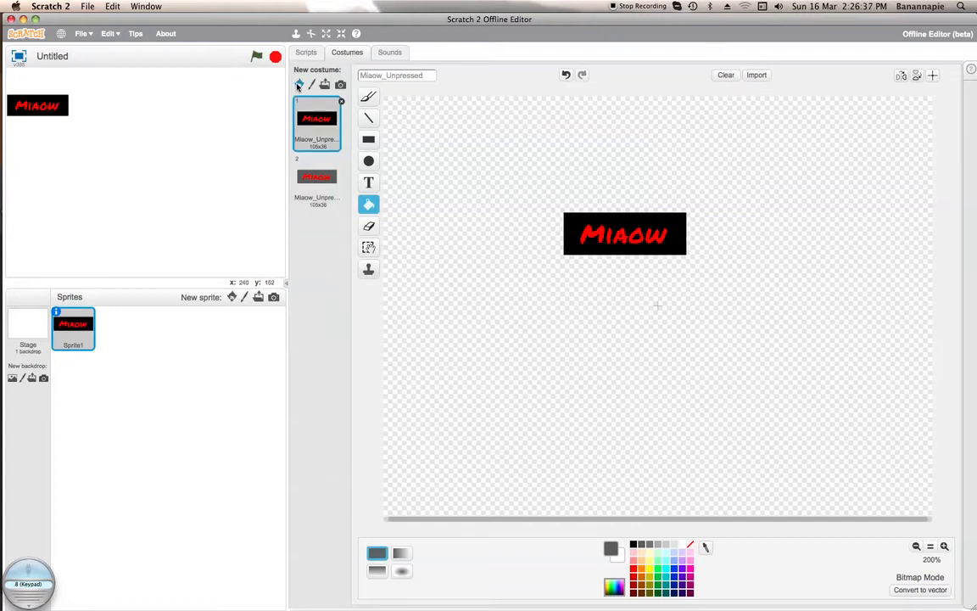
# - Add 'switch costume to Miaow_Unpressed' under the green-flag script
pyautogui.click(305, 52)
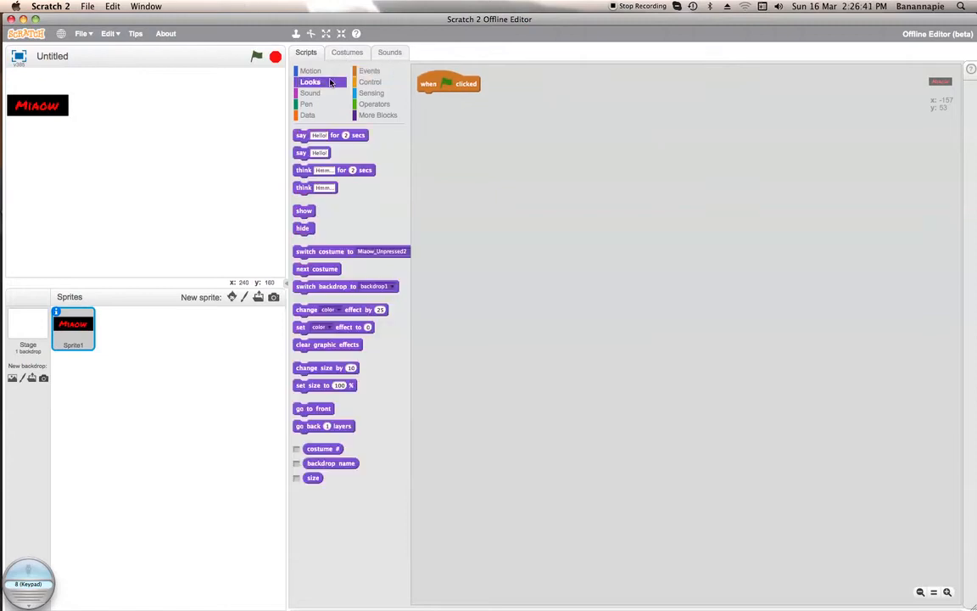
pyautogui.moveTo(351, 250); pyautogui.dragTo(449, 98)
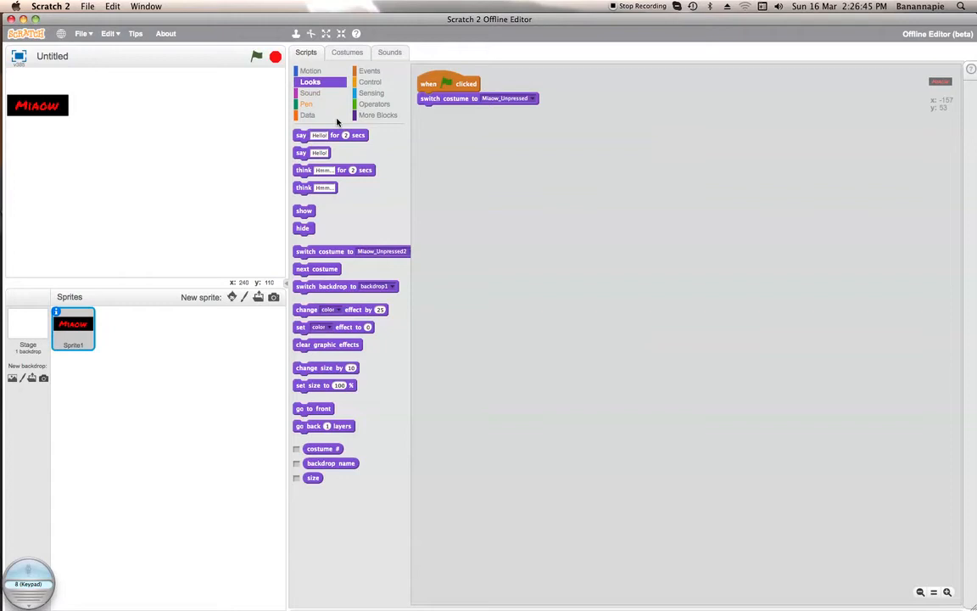
pyautogui.click(347, 52)
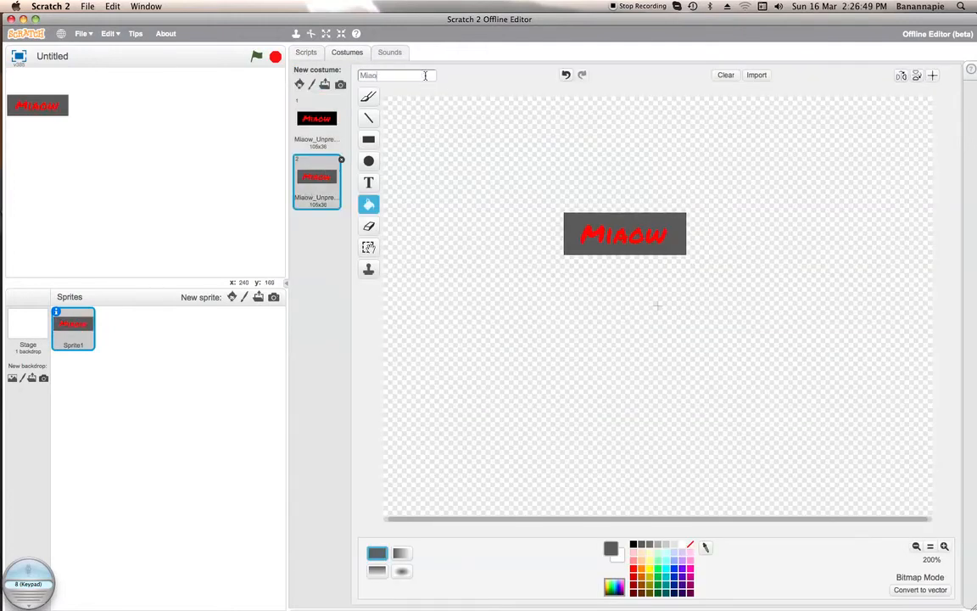
# - Name the grey costume Miaow_Pressed and go back to the scripts
pyautogui.write('Miaow_Prese')
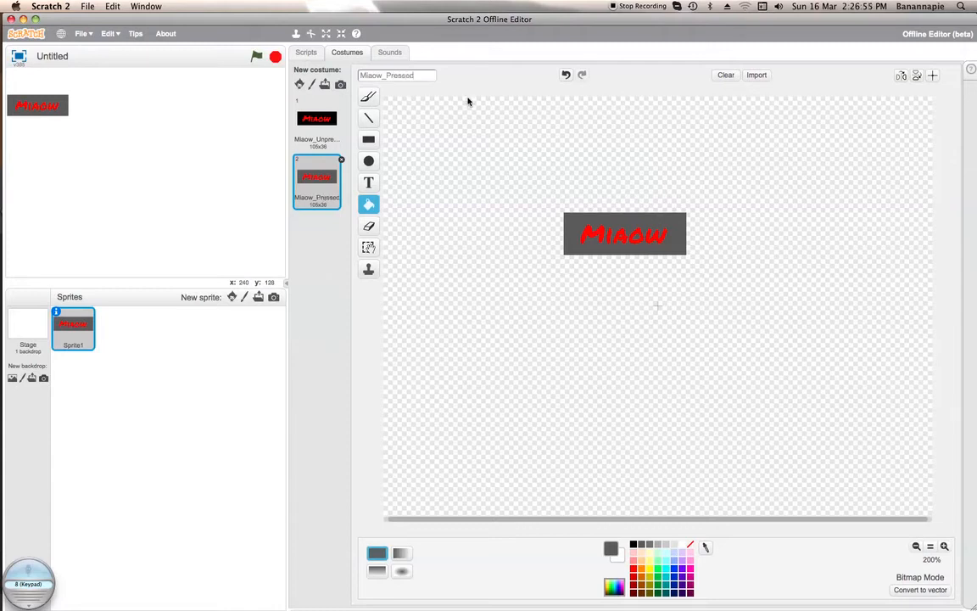
pyautogui.click(305, 52)
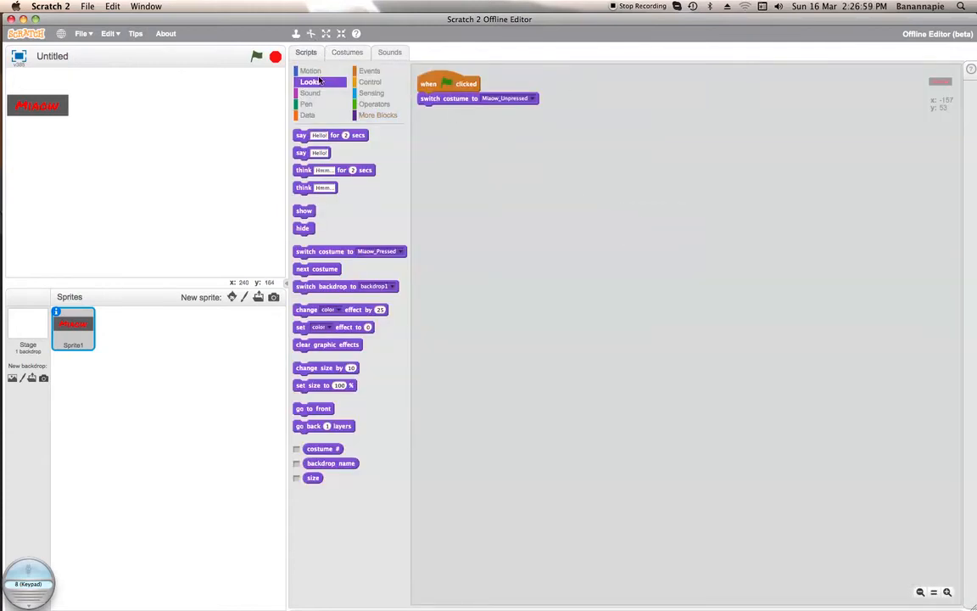
# - Add the costume-flipping blocks under the when-sprite-clicked script
pyautogui.click(369, 71)
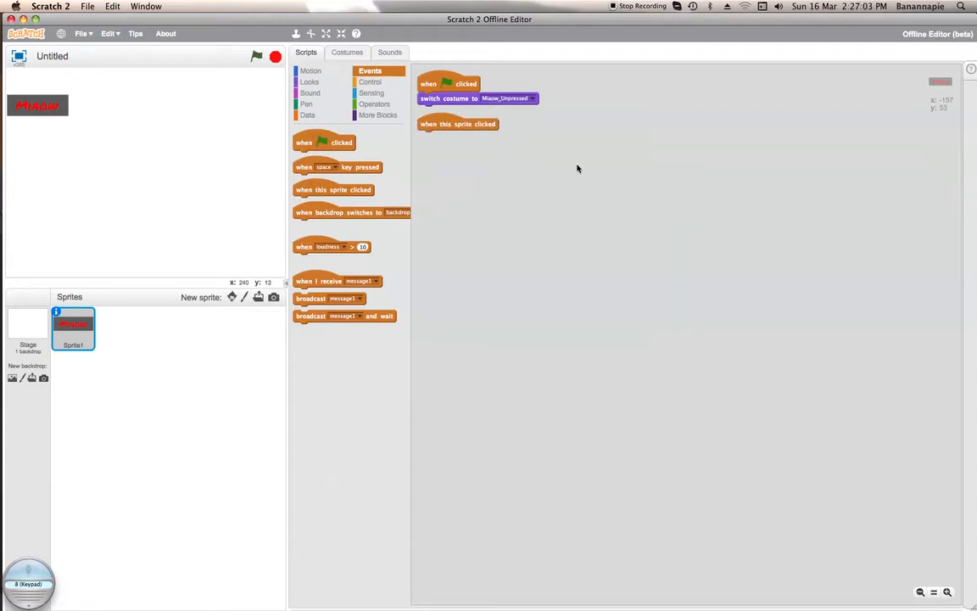
pyautogui.click(310, 81)
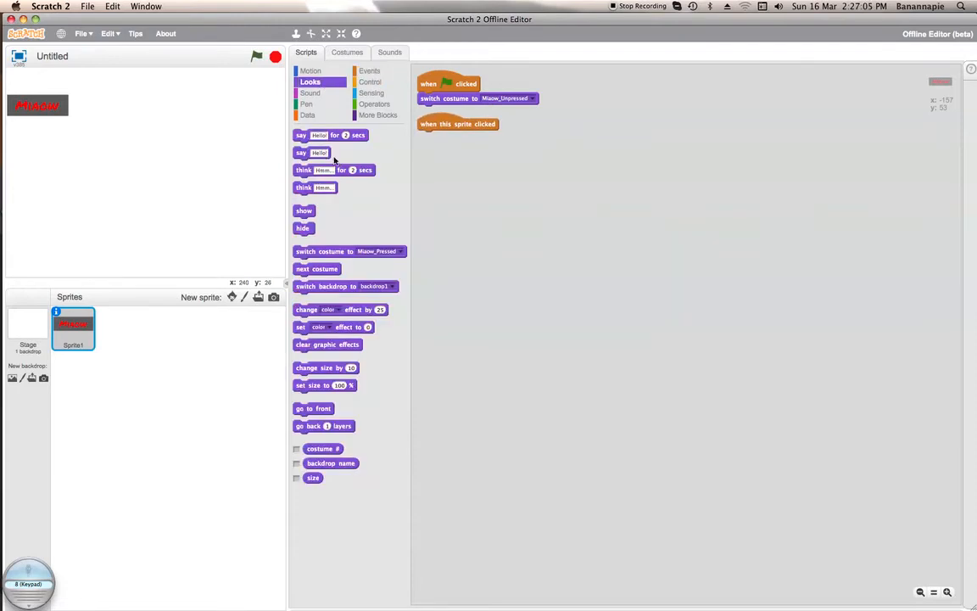
pyautogui.moveTo(316, 269); pyautogui.dragTo(460, 141)
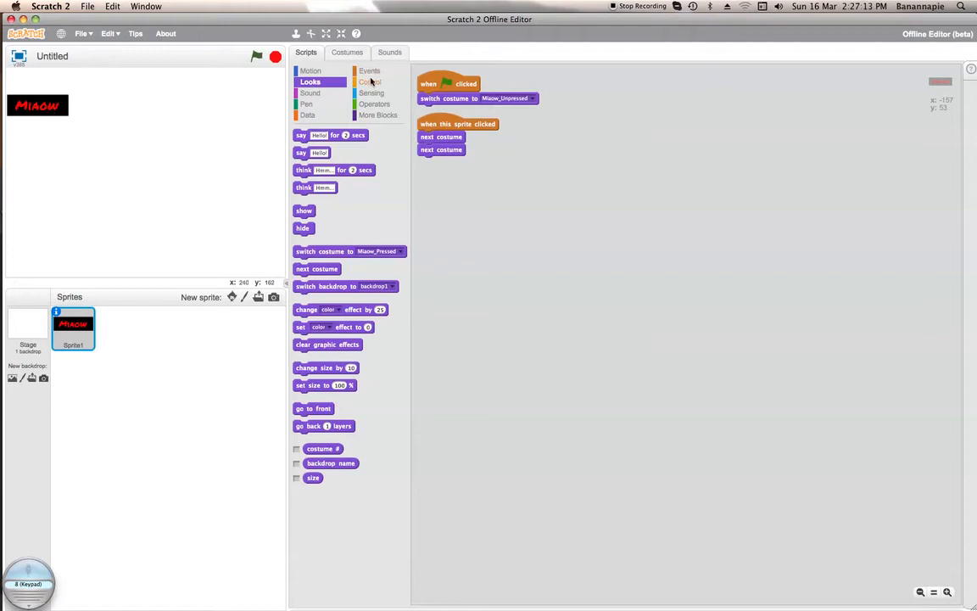
pyautogui.click(371, 81)
pyautogui.write('.01')
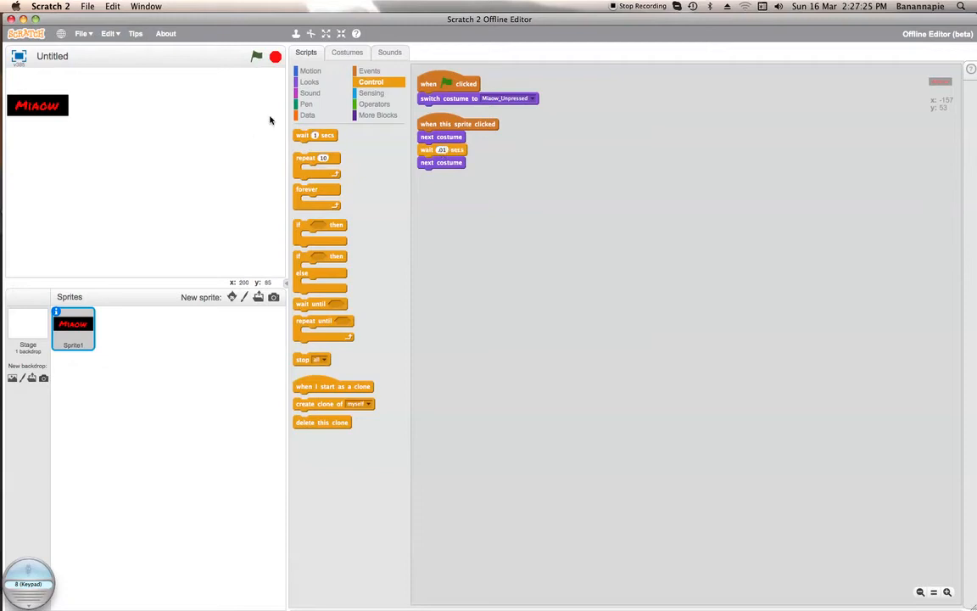
pyautogui.moveTo(377, 15)
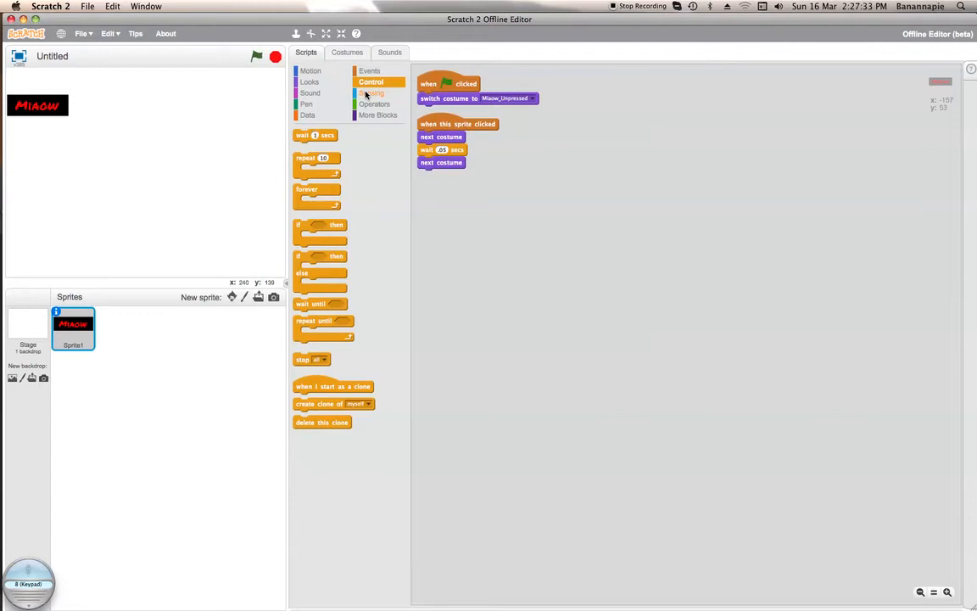
# - Attach 'play sound meow until done' to the end of the click script
pyautogui.click(310, 82)
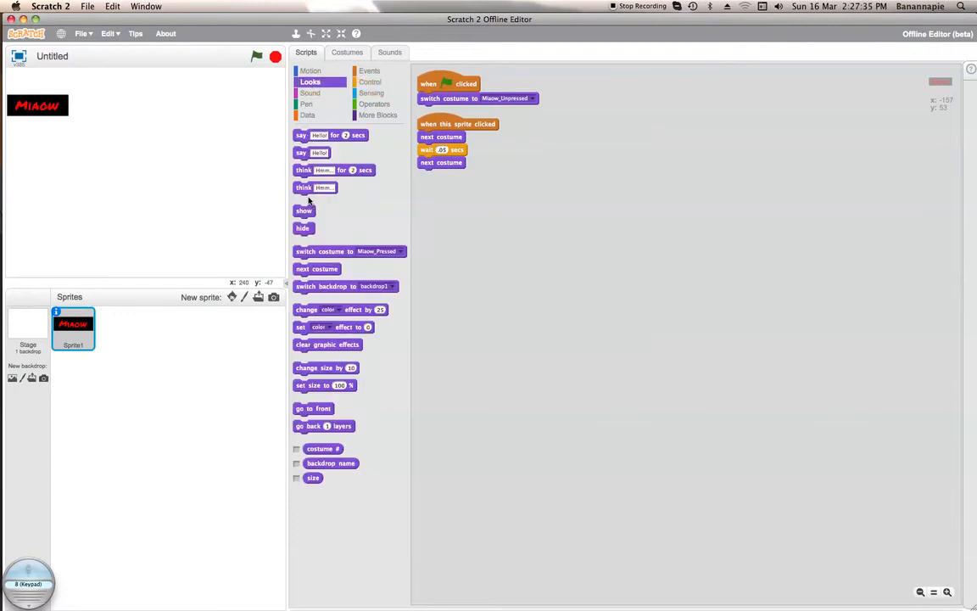
pyautogui.click(310, 93)
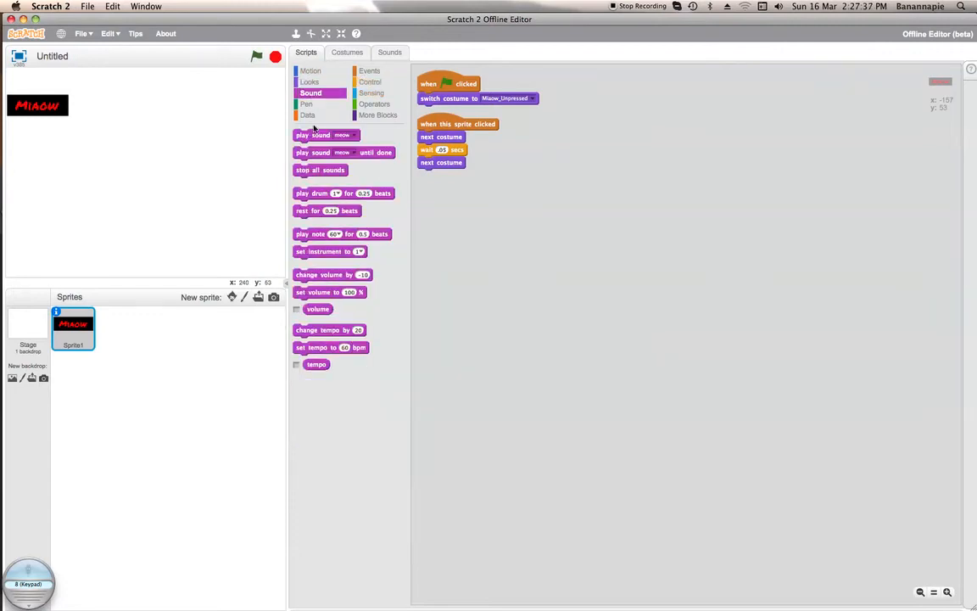
pyautogui.moveTo(344, 152); pyautogui.dragTo(475, 174)
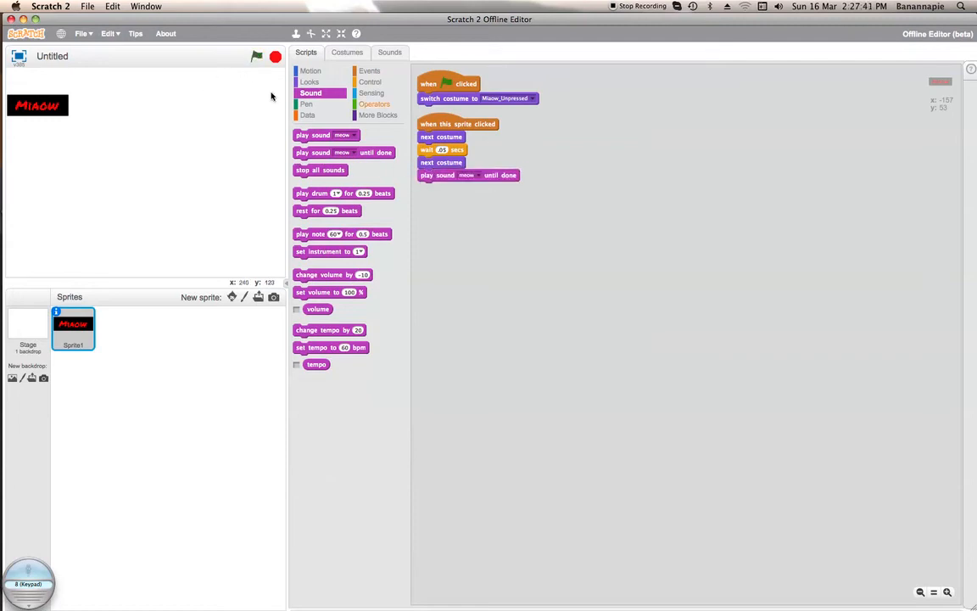
pyautogui.moveTo(152, 101)
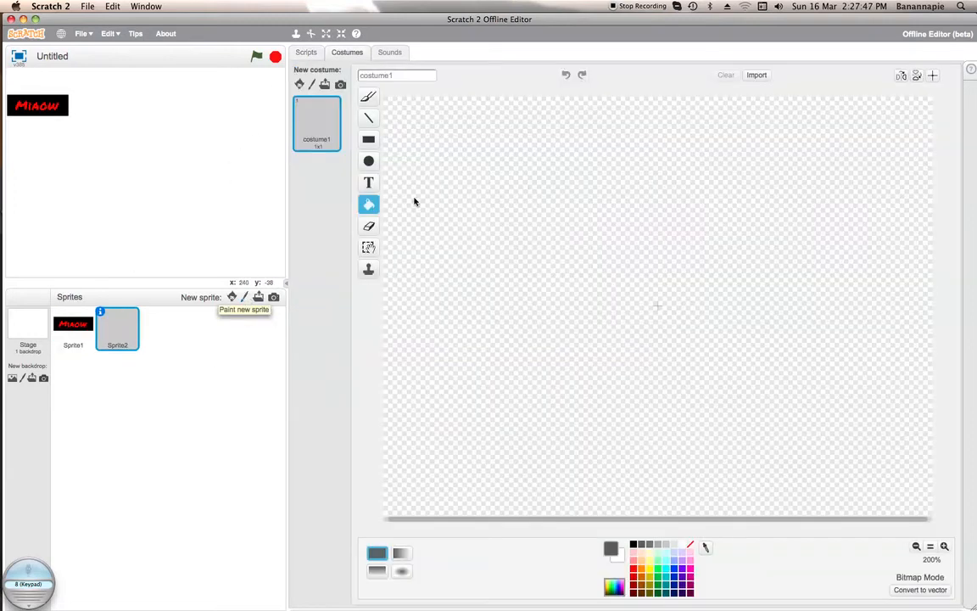
# - Paint a black rectangle costume with a grey copy and place the sprite below Miaow
pyautogui.click(368, 139)
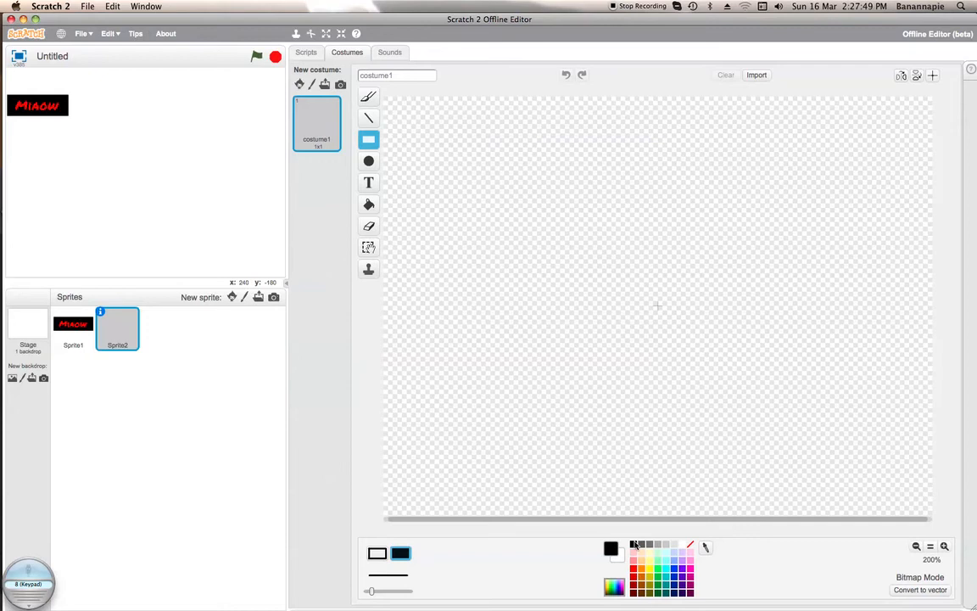
pyautogui.moveTo(604, 267); pyautogui.dragTo(722, 305)
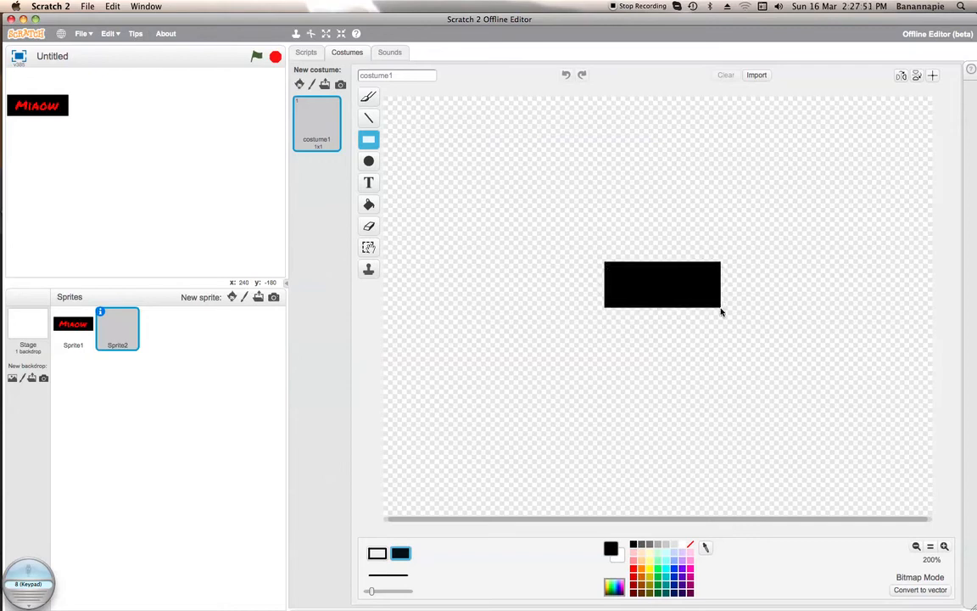
pyautogui.click(662, 286)
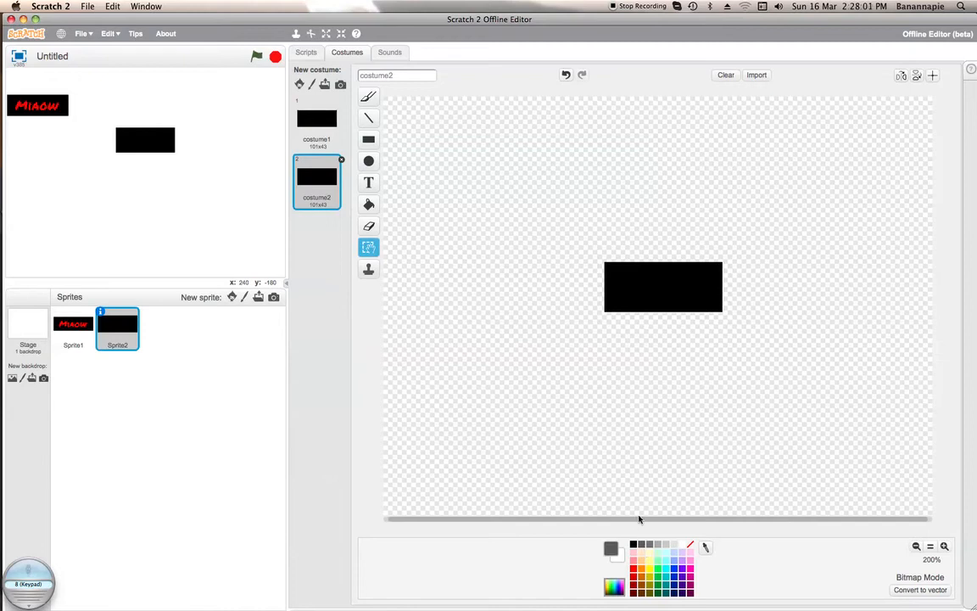
pyautogui.click(368, 203)
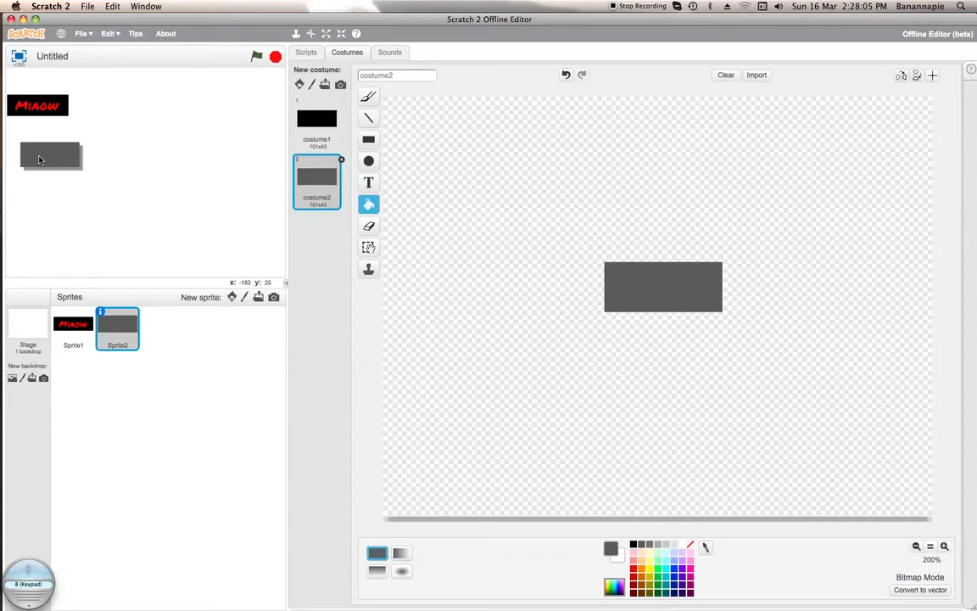
pyautogui.moveTo(50, 154); pyautogui.dragTo(36, 142)
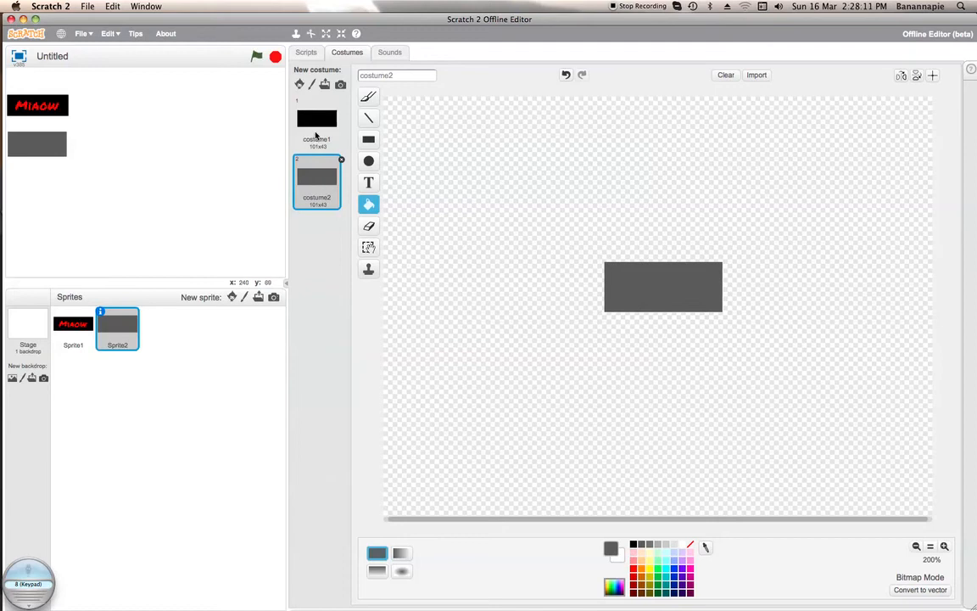
pyautogui.click(389, 51)
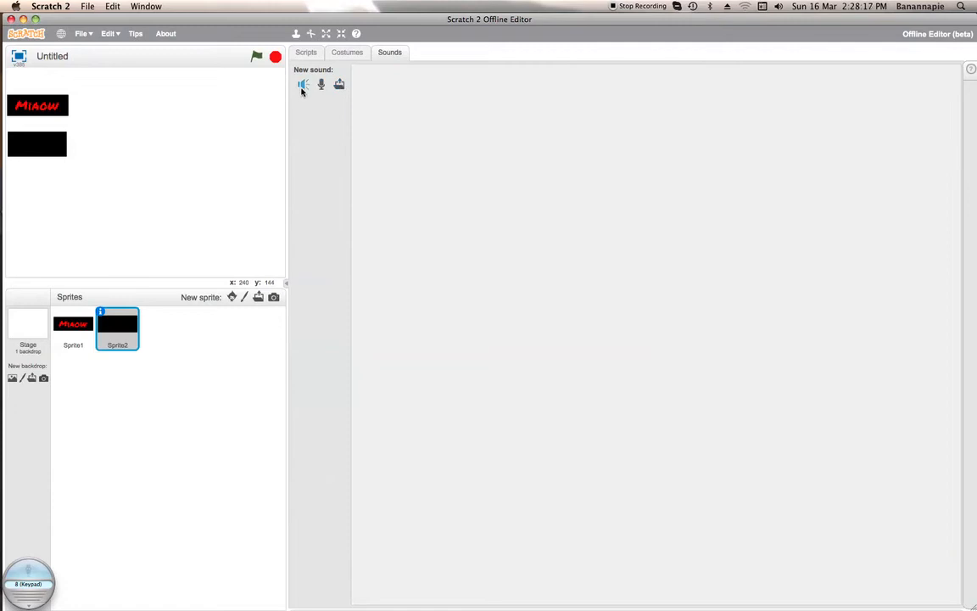
# - Add 'motorcycle passing' from the sound library, then return to the scripts
pyautogui.click(303, 84)
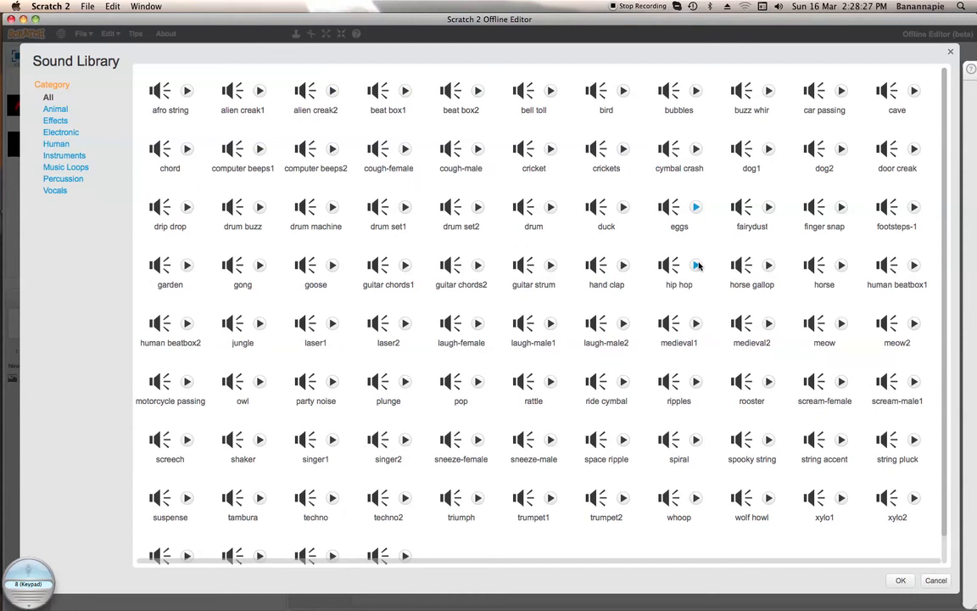
pyautogui.moveTo(694, 215)
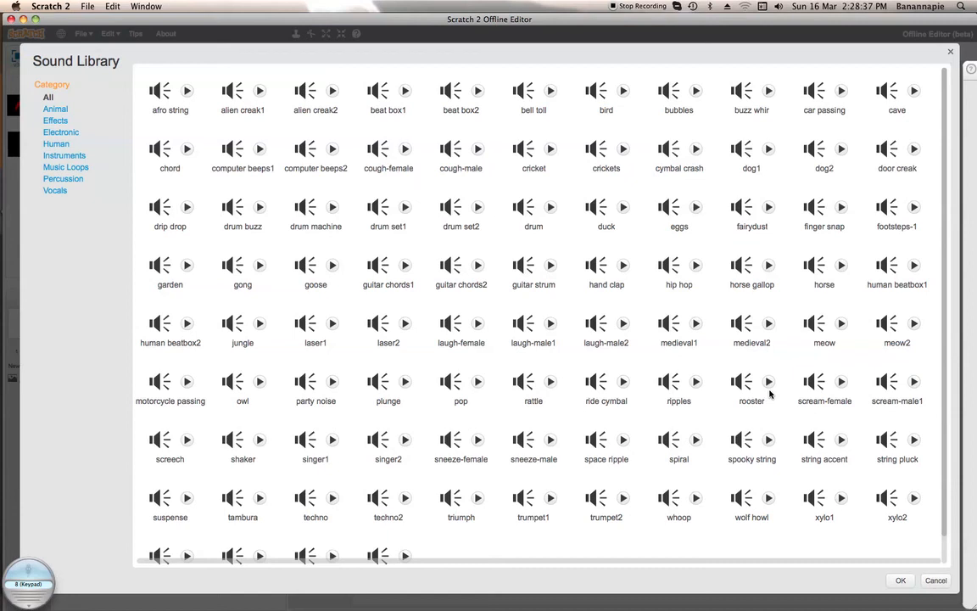
pyautogui.moveTo(437, 391)
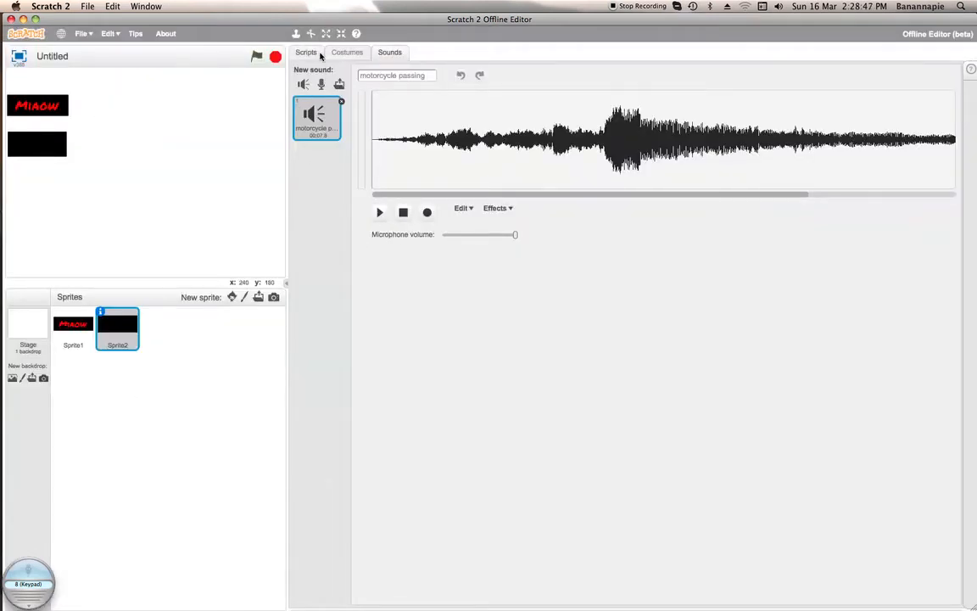
pyautogui.click(305, 52)
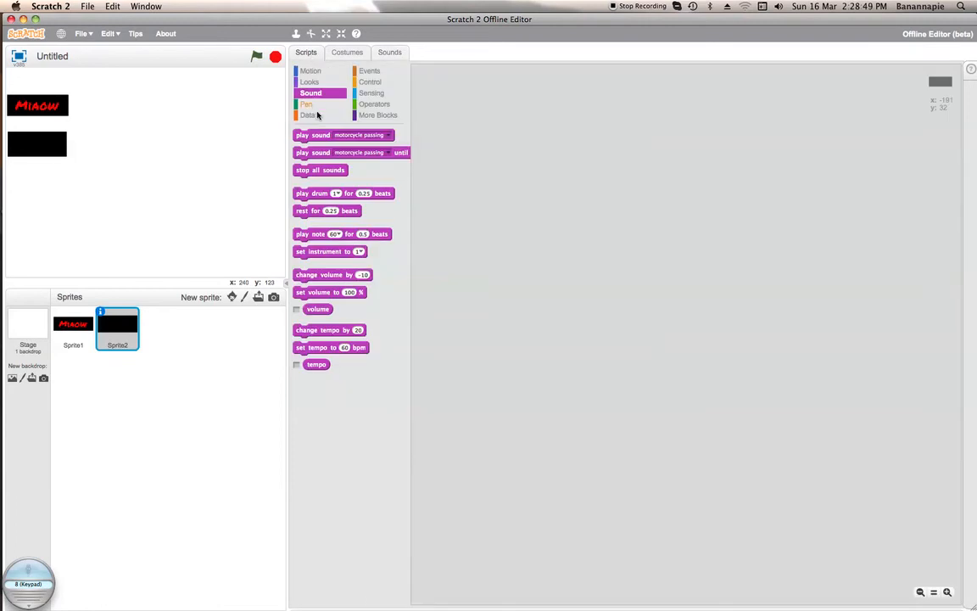
# - Write red MOTORCYCLE text on costume1 with the Text tool
pyautogui.click(347, 51)
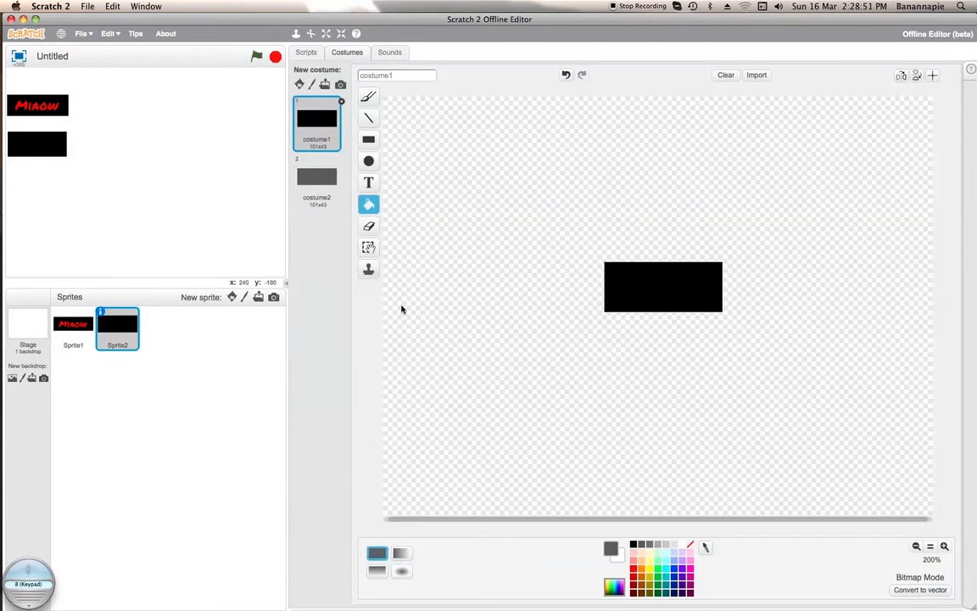
pyautogui.click(368, 182)
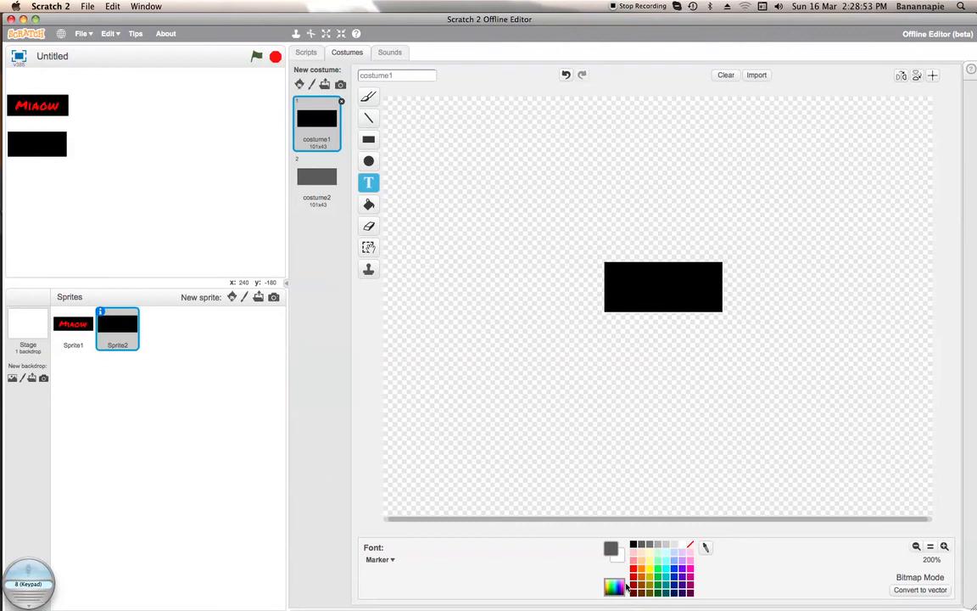
pyautogui.click(632, 556)
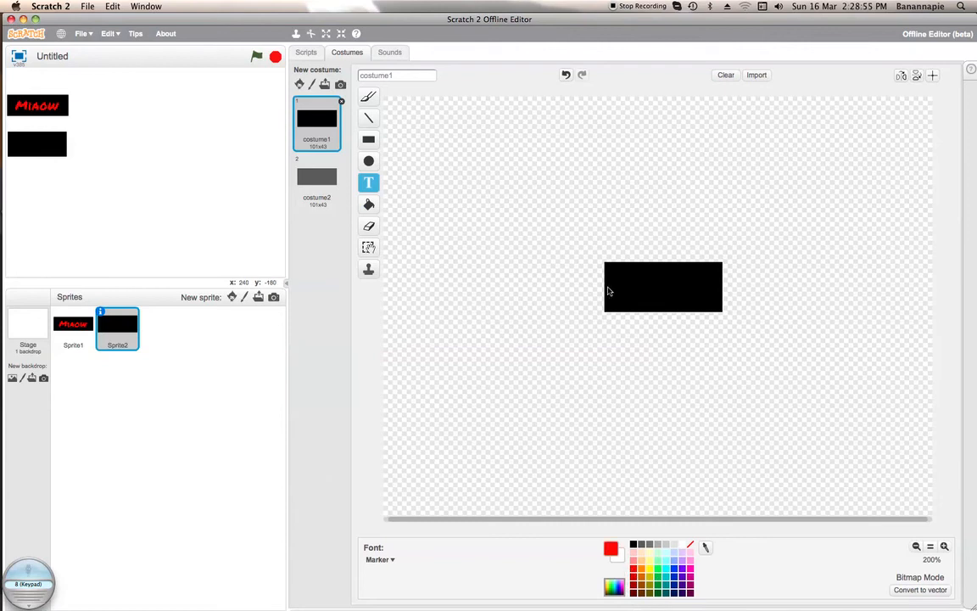
pyautogui.write('MOTOR')
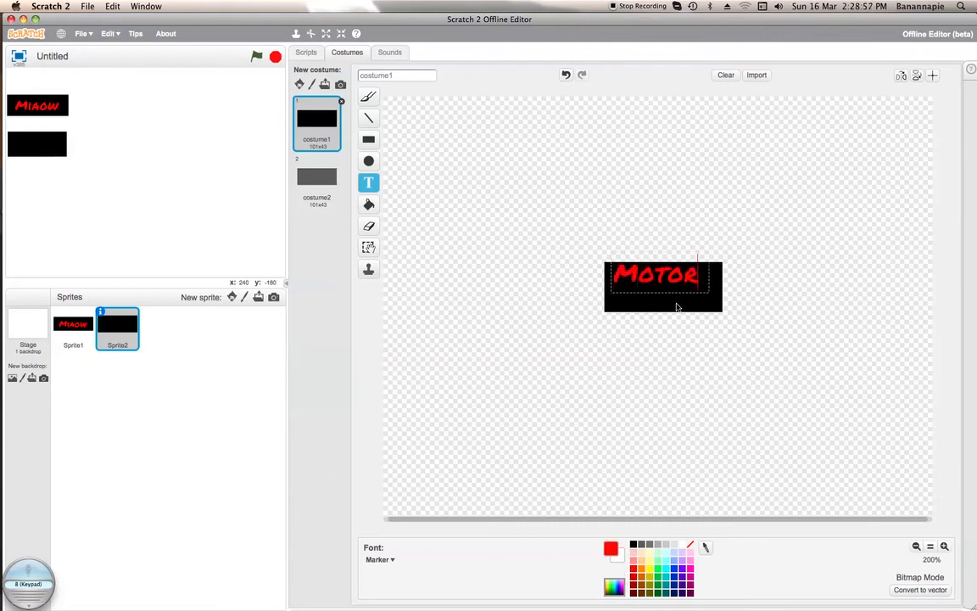
pyautogui.write('C')
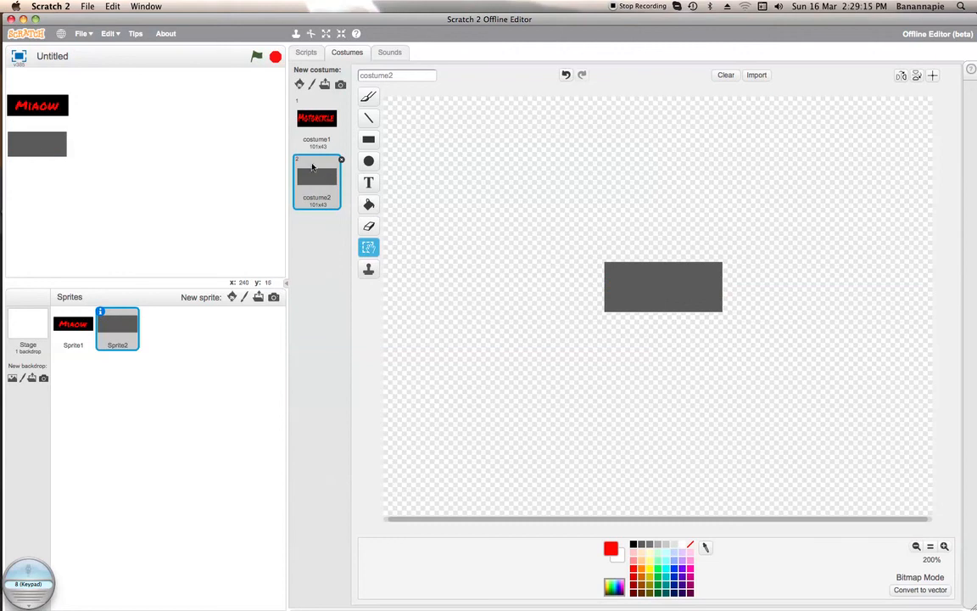
# - Add the same red MOTORCYCLE label to costume2, then select Sprite1
pyautogui.click(369, 117)
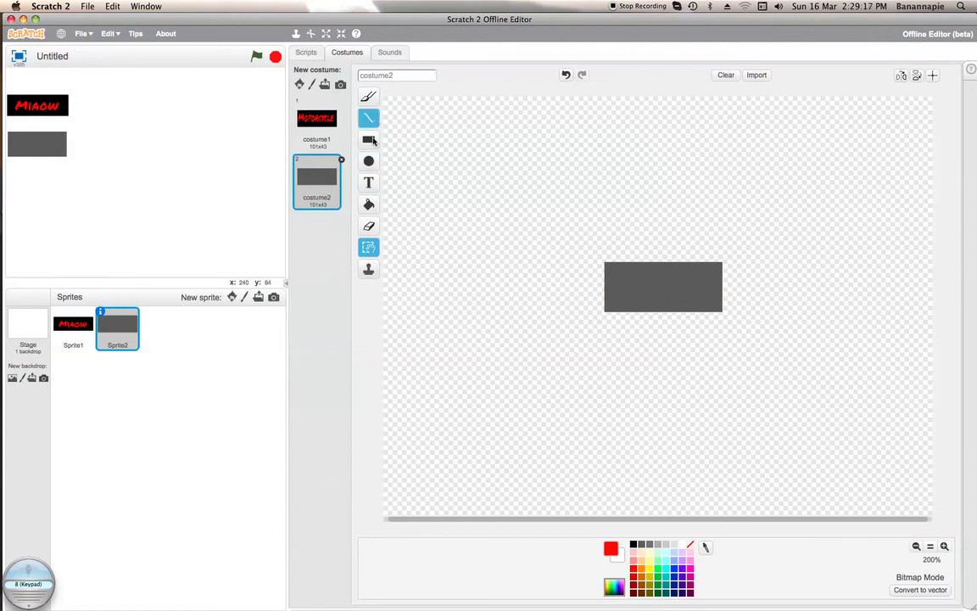
pyautogui.click(368, 183)
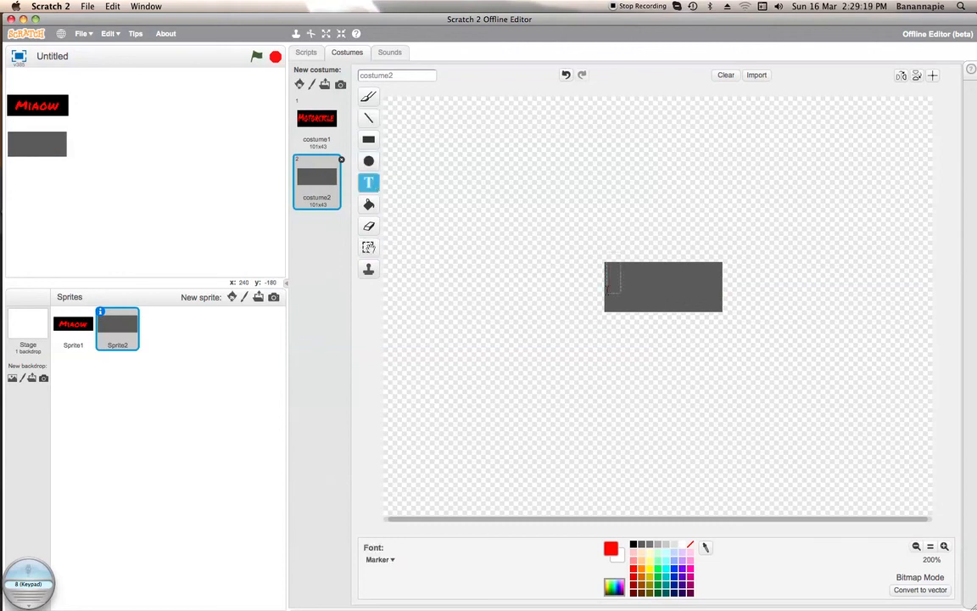
pyautogui.write('MOTORCYCK')
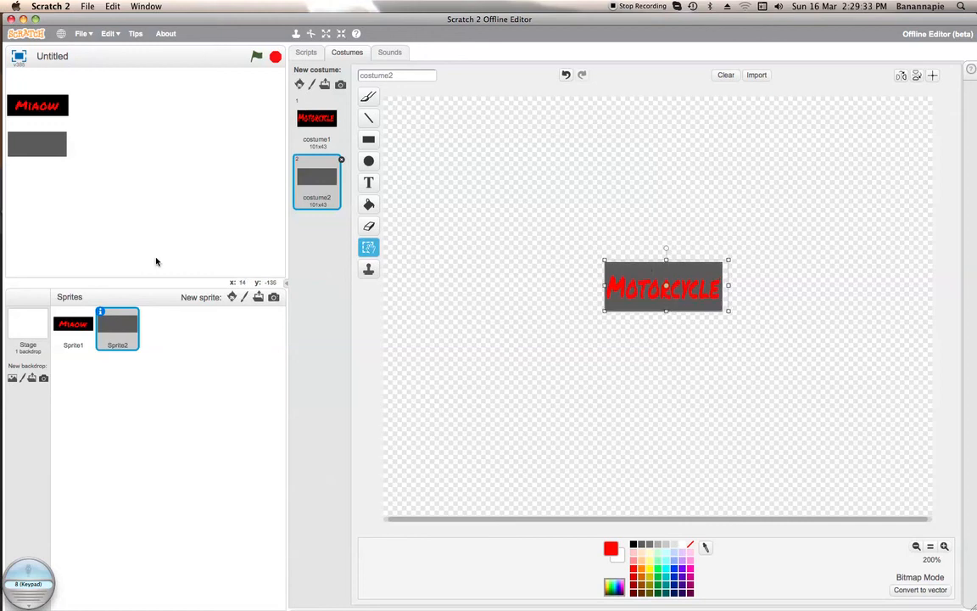
pyautogui.click(73, 330)
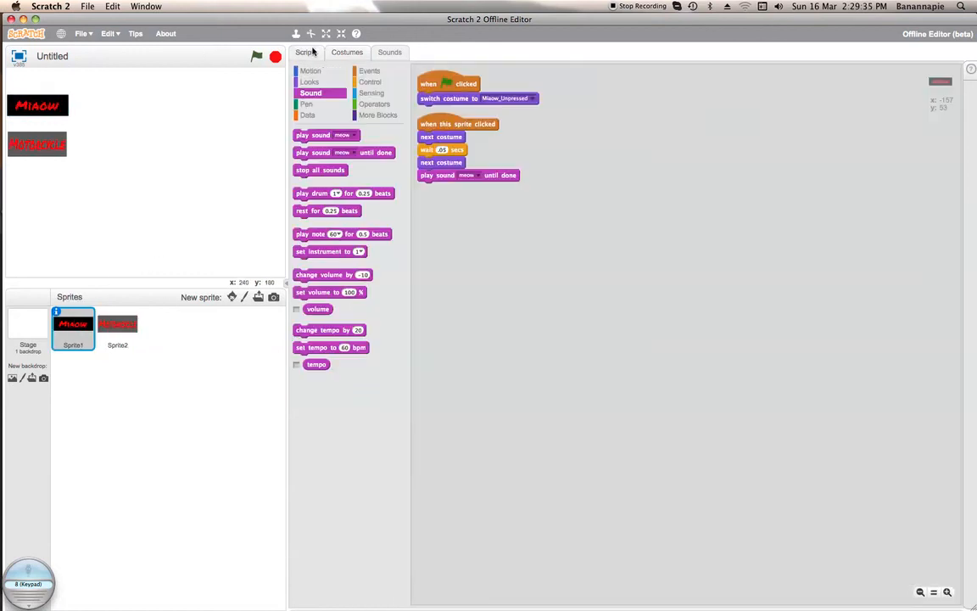
# - Copy the Miaow click script onto the Motorcycle sprite, playing motorcycle passing
pyautogui.rightClick(435, 124)
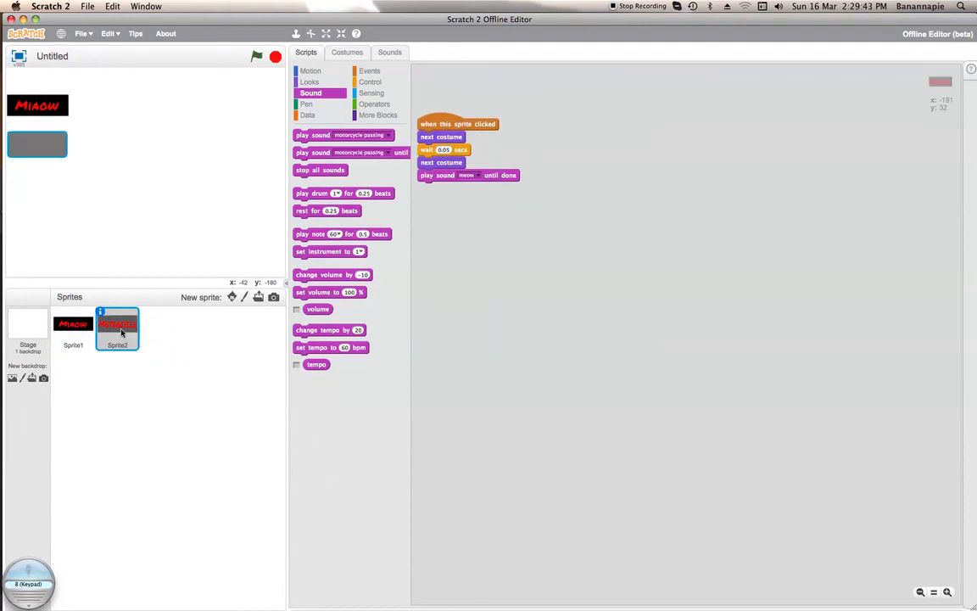
pyautogui.click(466, 175)
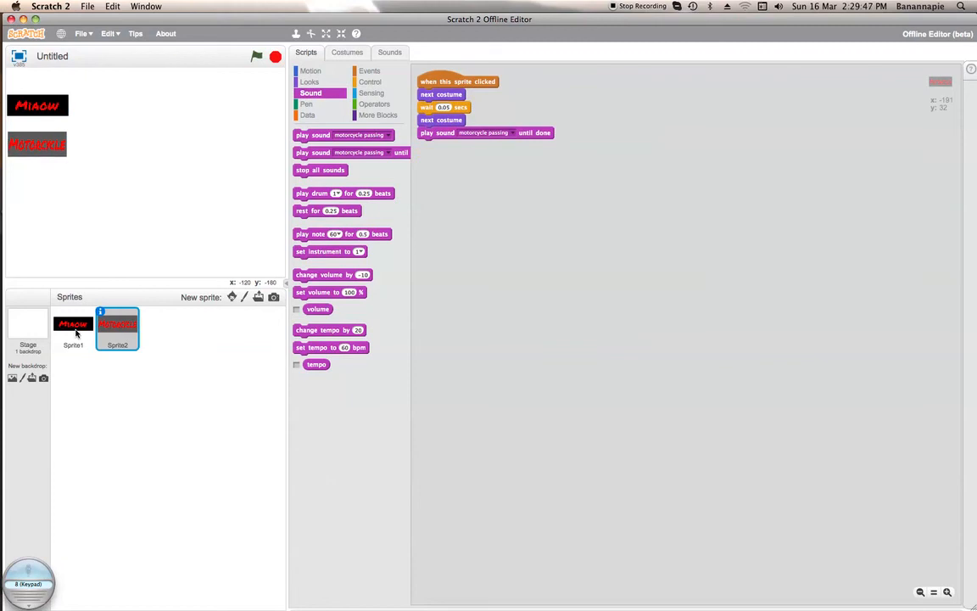
pyautogui.click(73, 330)
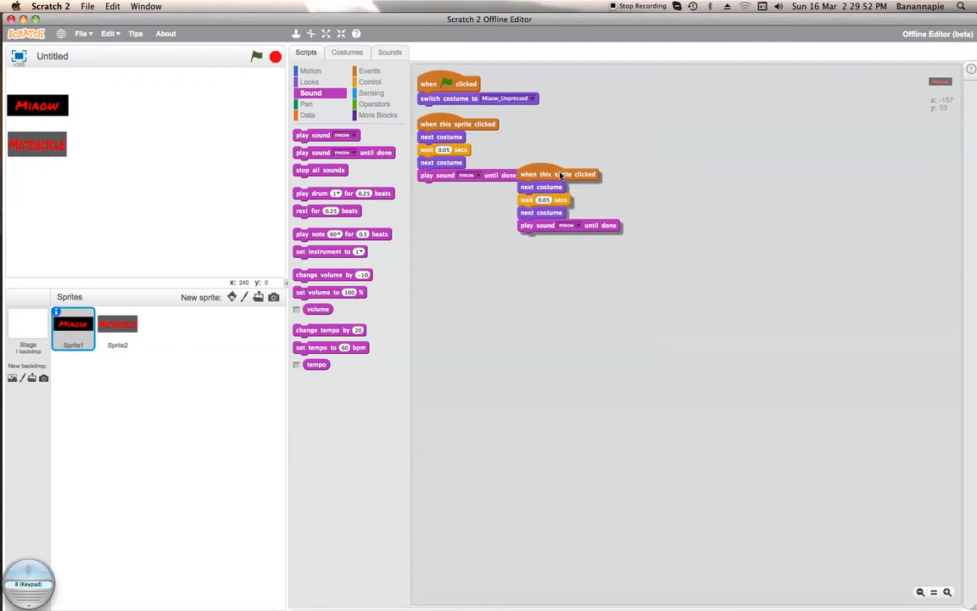
pyautogui.click(118, 330)
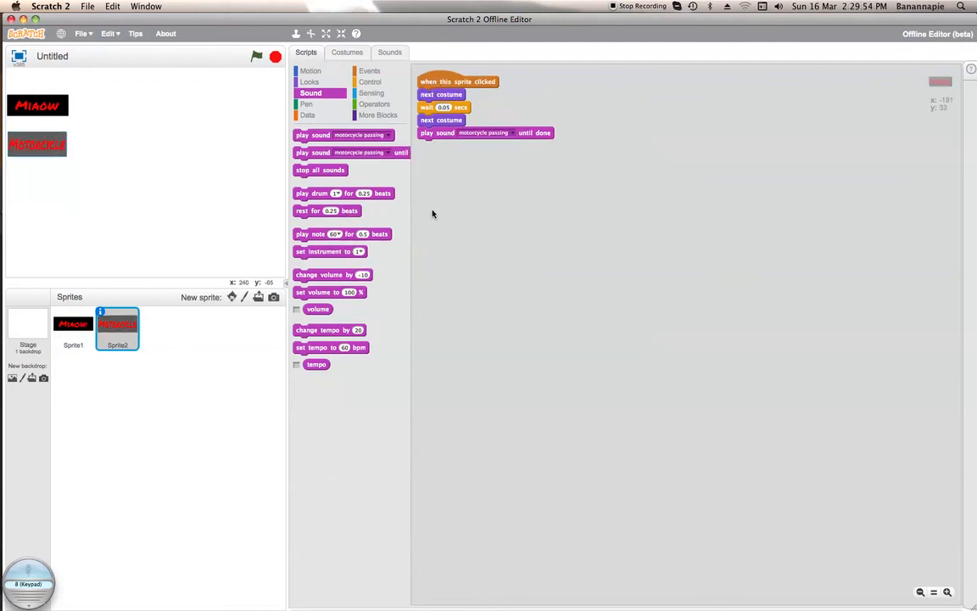
# - Add a green-flag script that switches the Motorcycle sprite to costume1
pyautogui.click(369, 70)
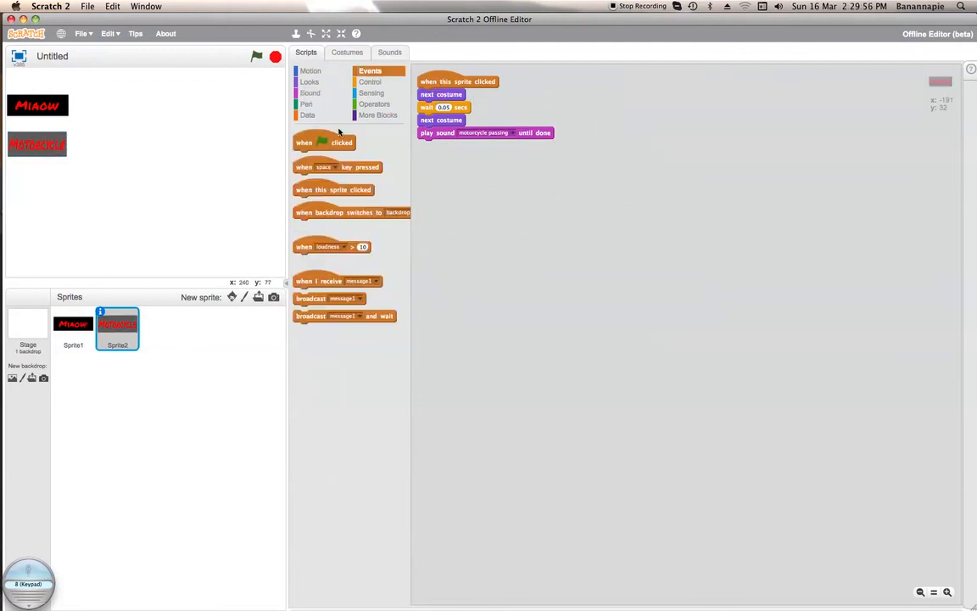
pyautogui.moveTo(324, 141); pyautogui.dragTo(448, 161)
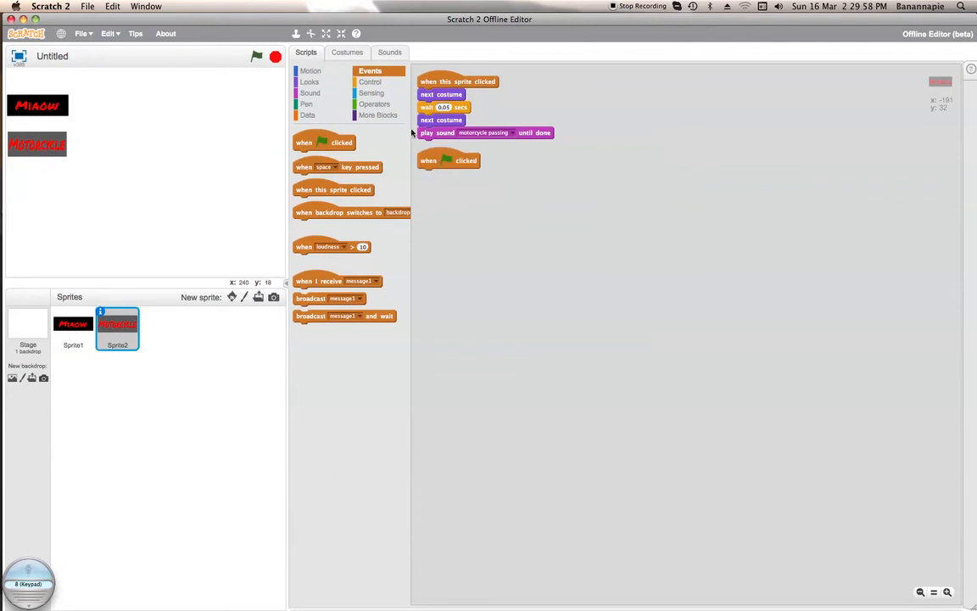
pyautogui.click(309, 82)
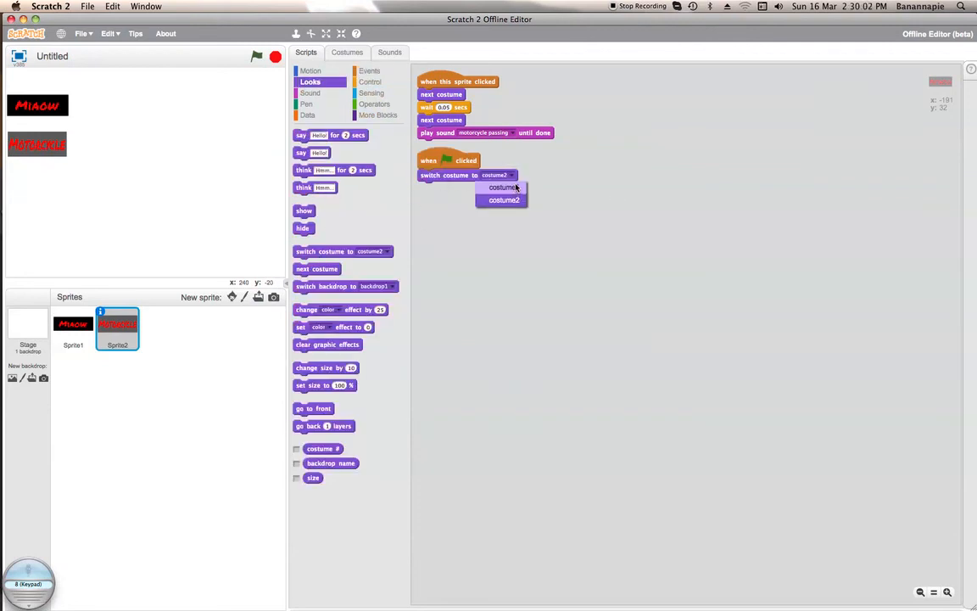
pyautogui.click(503, 187)
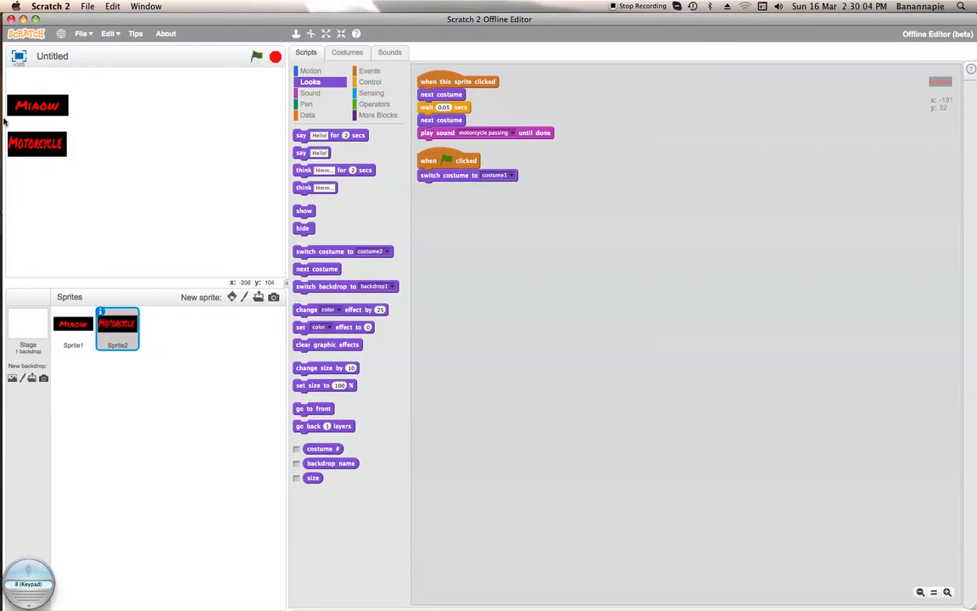